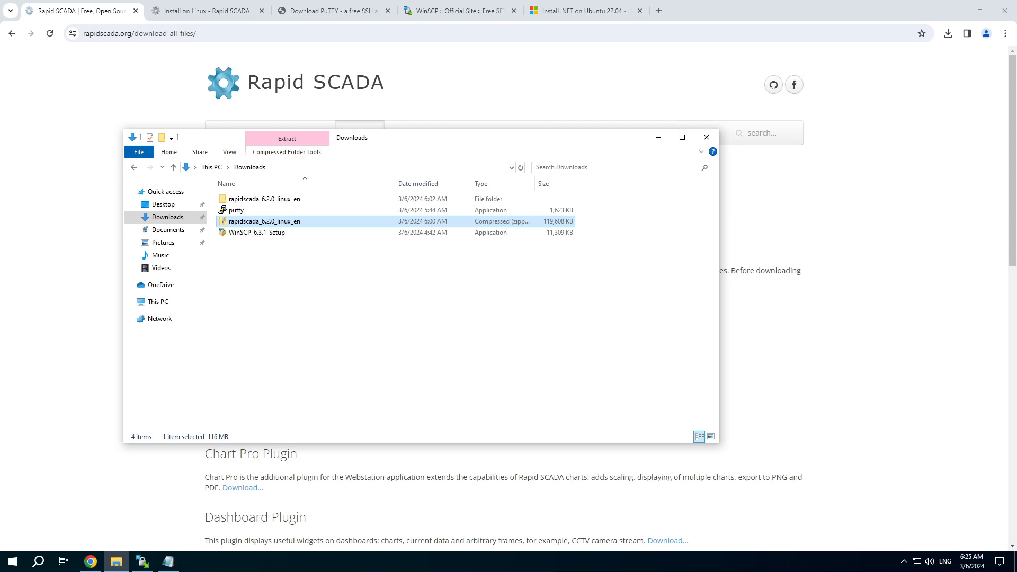
pyautogui.moveTo(951, 59)
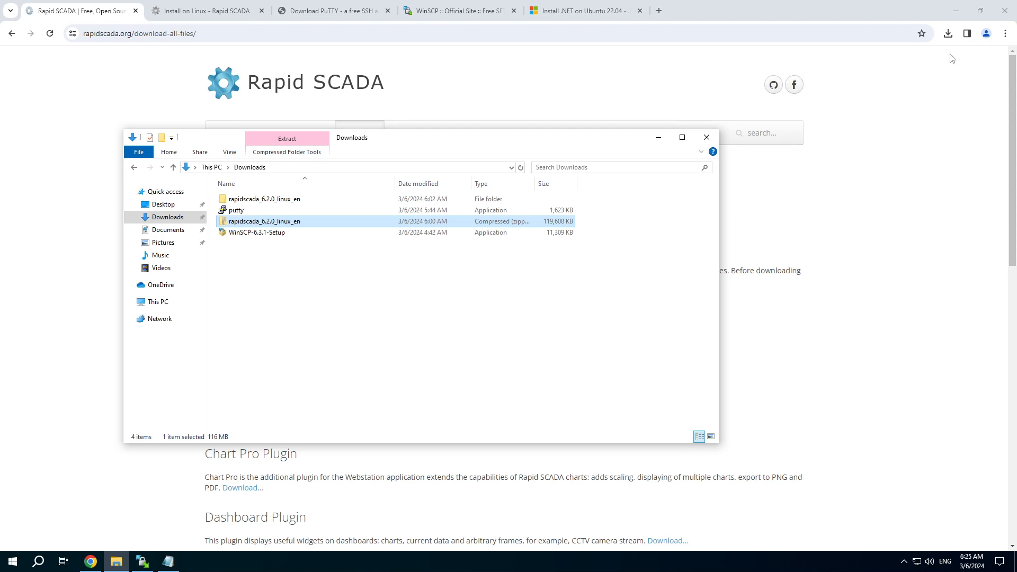
pyautogui.moveTo(392, 174)
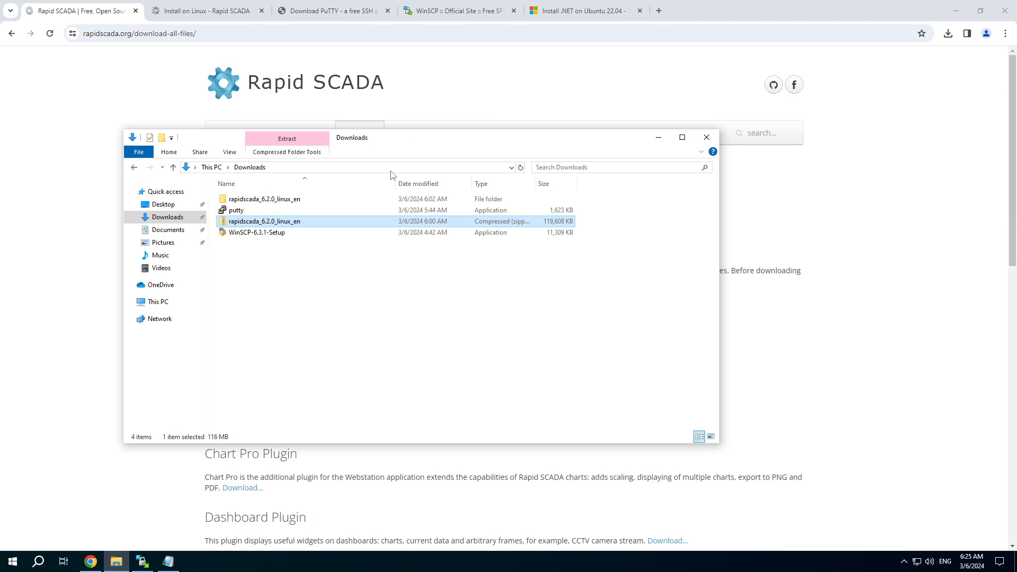
pyautogui.moveTo(292, 258)
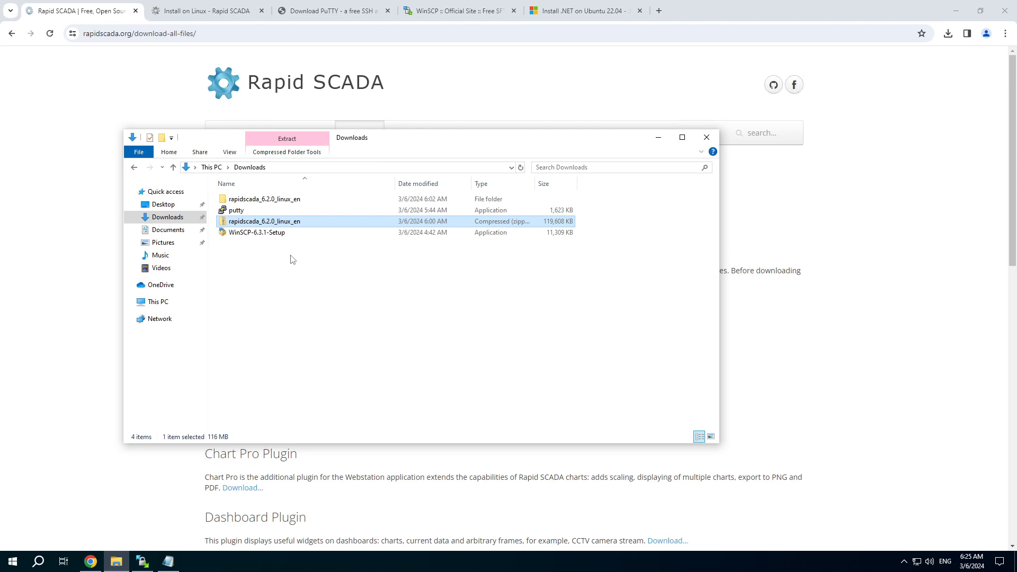
pyautogui.moveTo(79, 216)
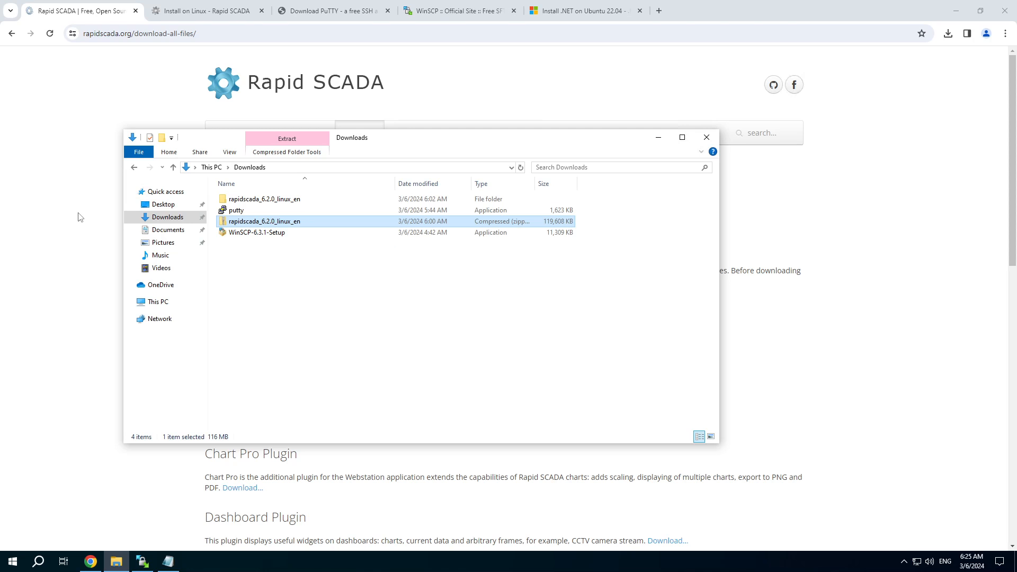
# Hide the Downloads window and review the install guide, PuTTY download and WinSCP home tabs.
pyautogui.click(706, 137)
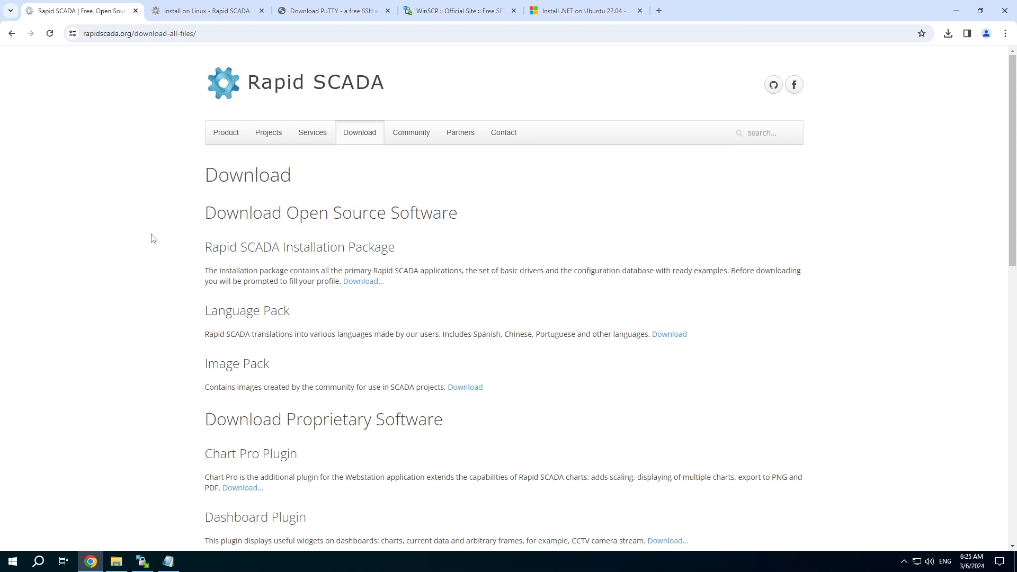
pyautogui.click(208, 10)
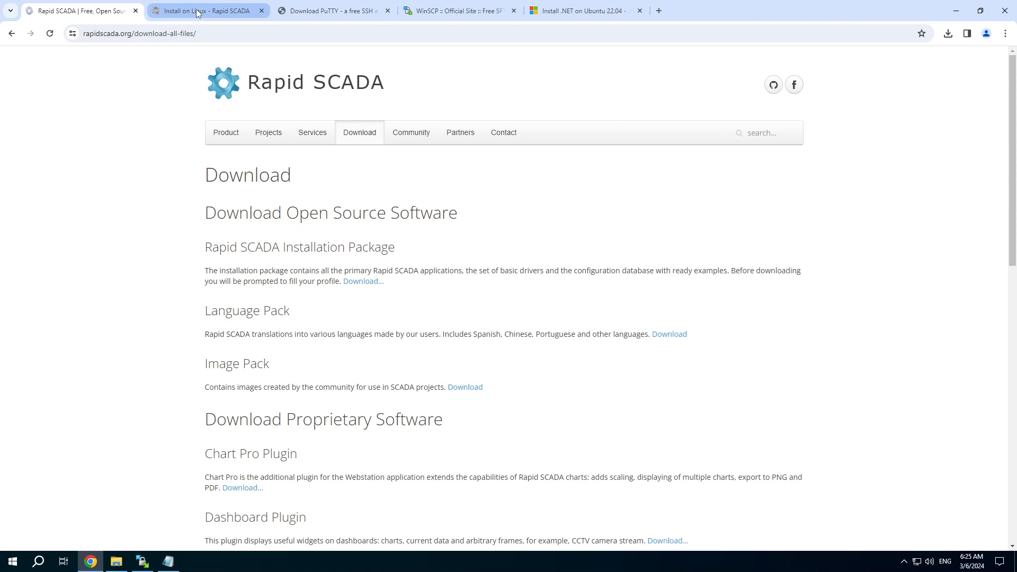
pyautogui.click(208, 9)
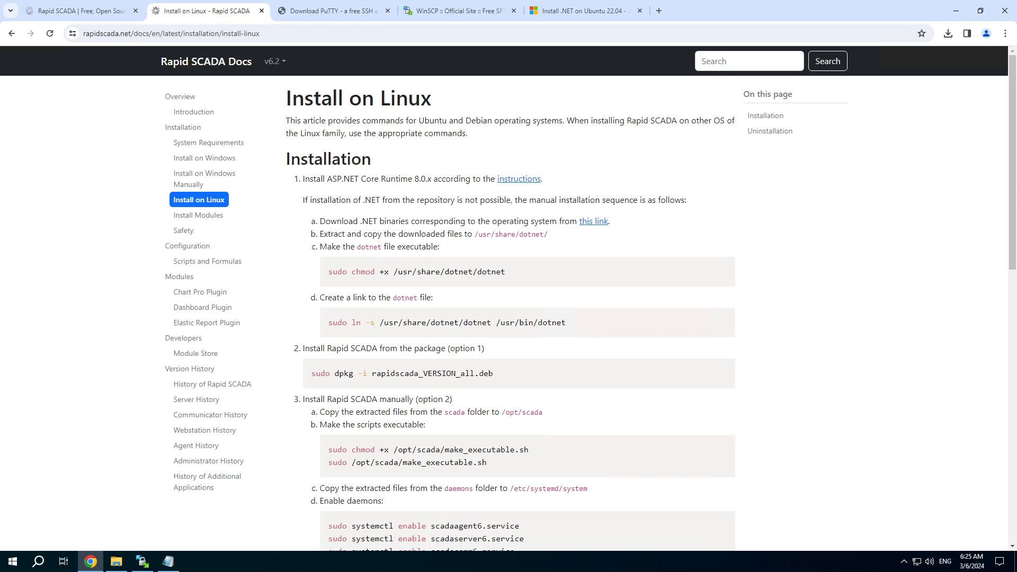
pyautogui.click(336, 11)
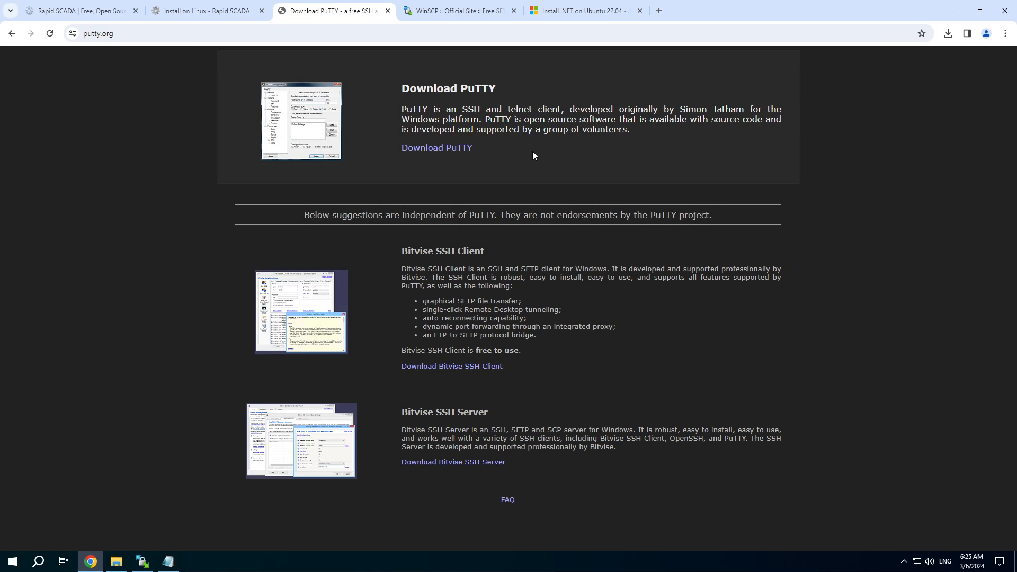
pyautogui.click(458, 10)
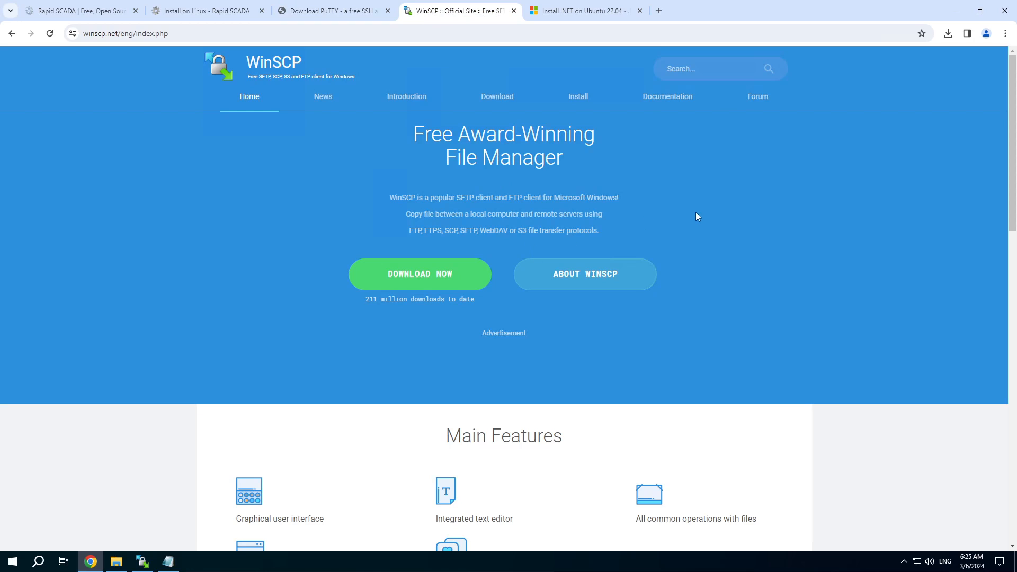
pyautogui.moveTo(721, 215)
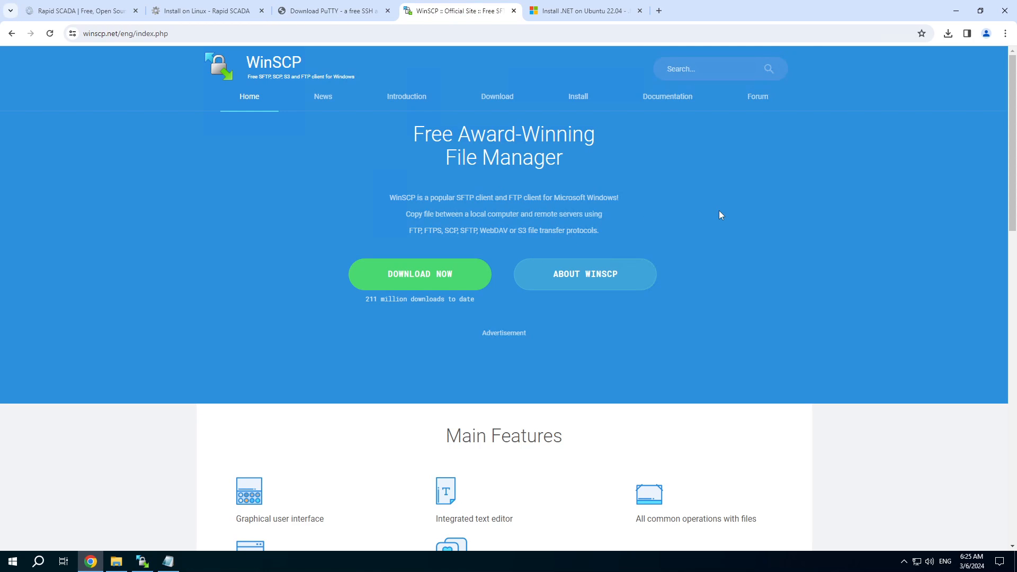
pyautogui.moveTo(714, 212)
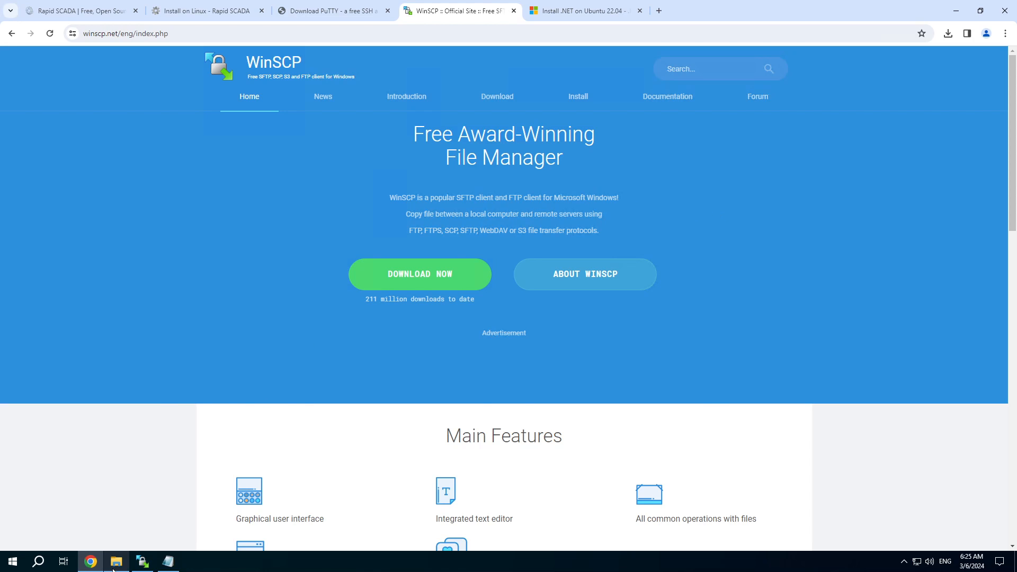
# Launch PuTTY, connect to the saved 192.168.1.52 session and log in as user 'human'.
pyautogui.doubleClick(235, 209)
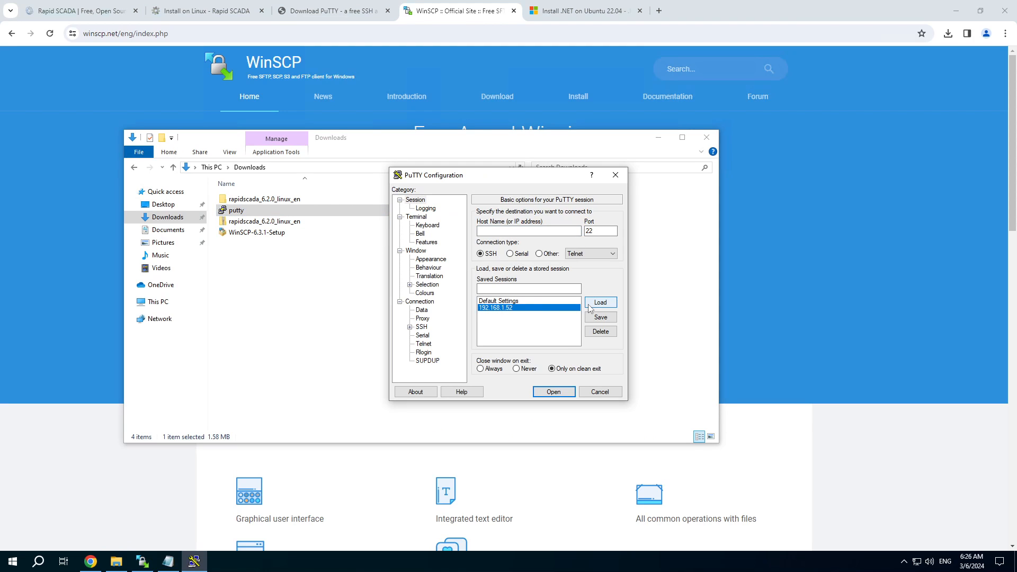
pyautogui.click(600, 302)
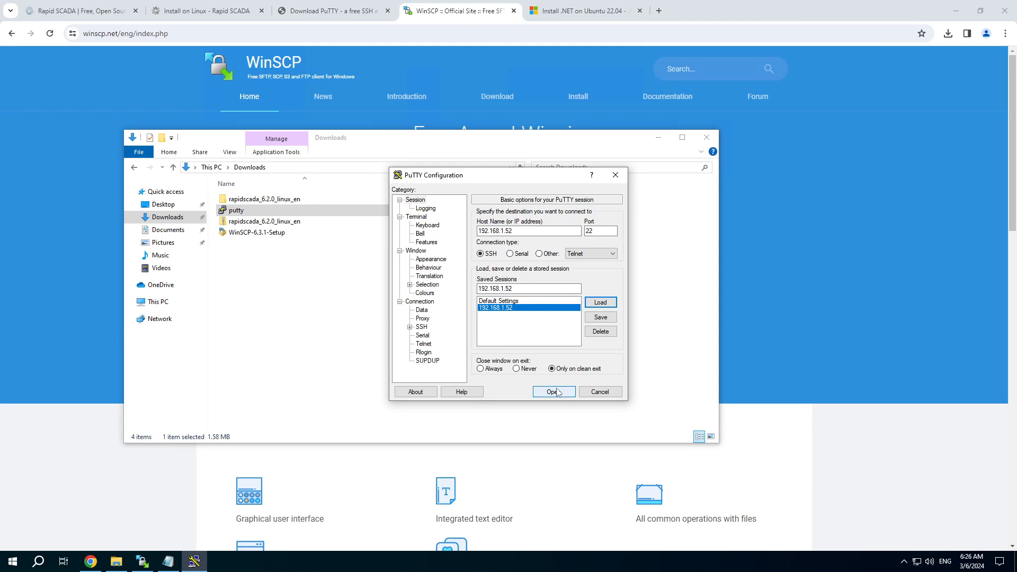
pyautogui.click(553, 392)
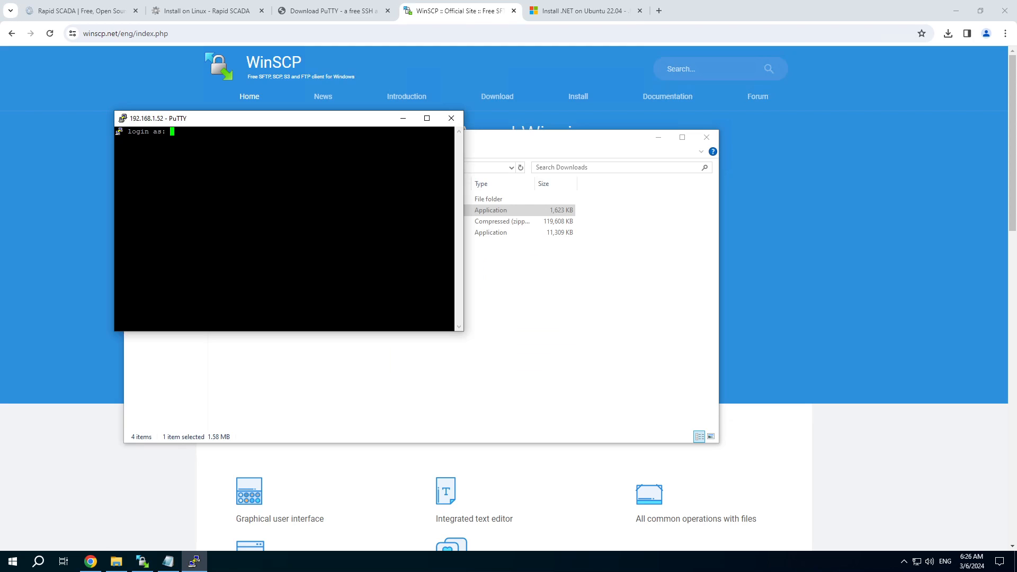
pyautogui.write('human')
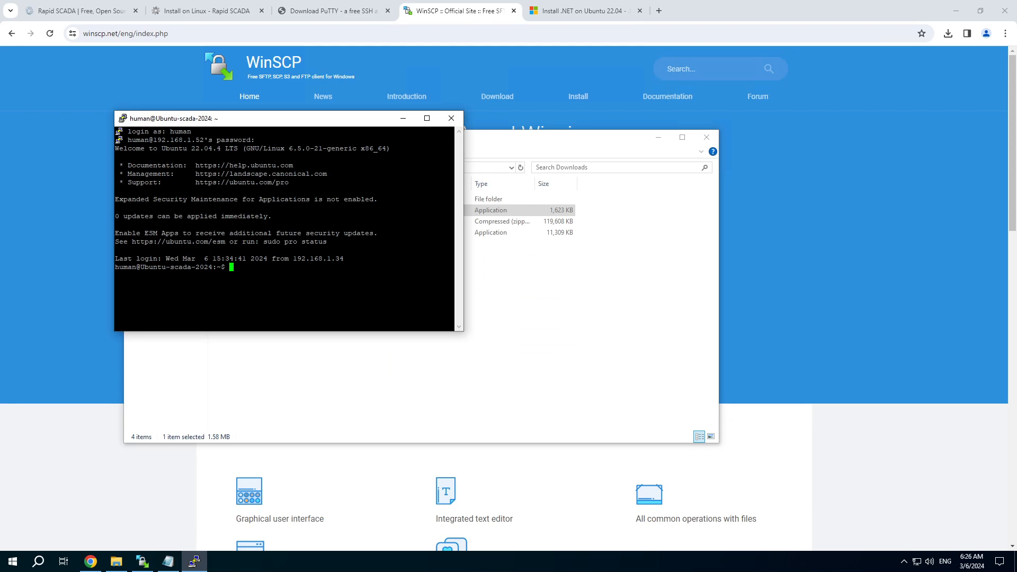
pyautogui.click(203, 9)
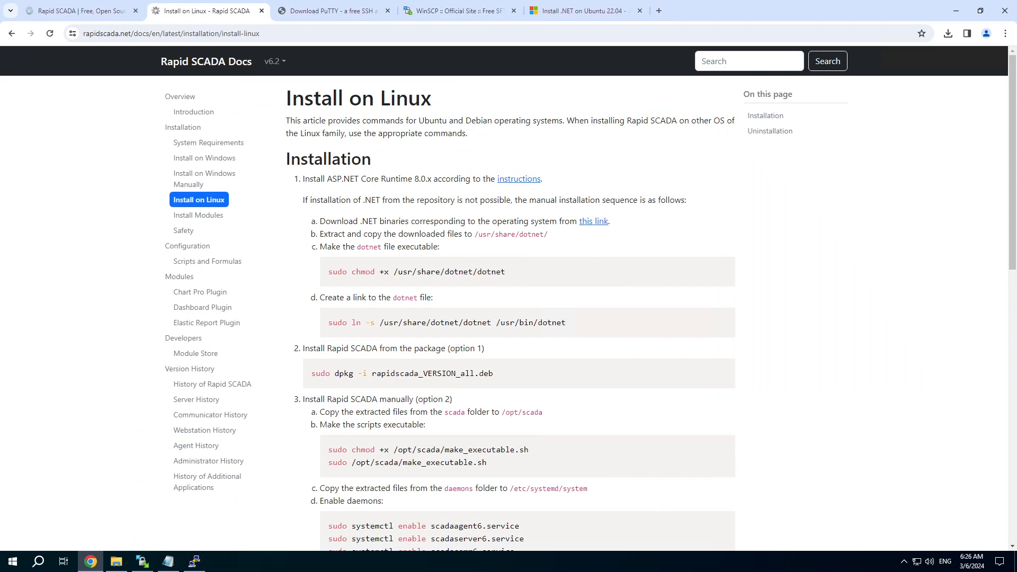
pyautogui.moveTo(506, 172)
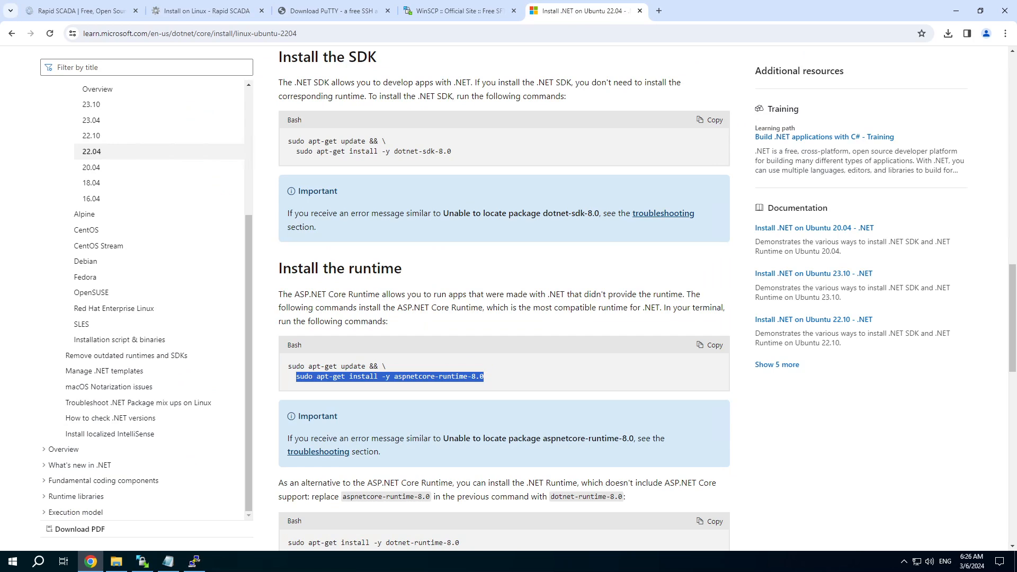
# Run 'sudo apt-get install -y aspnetcore-runtime-8.0' on the server, then verify with 'dotnet --info'.
pyautogui.rightClick(389, 377)
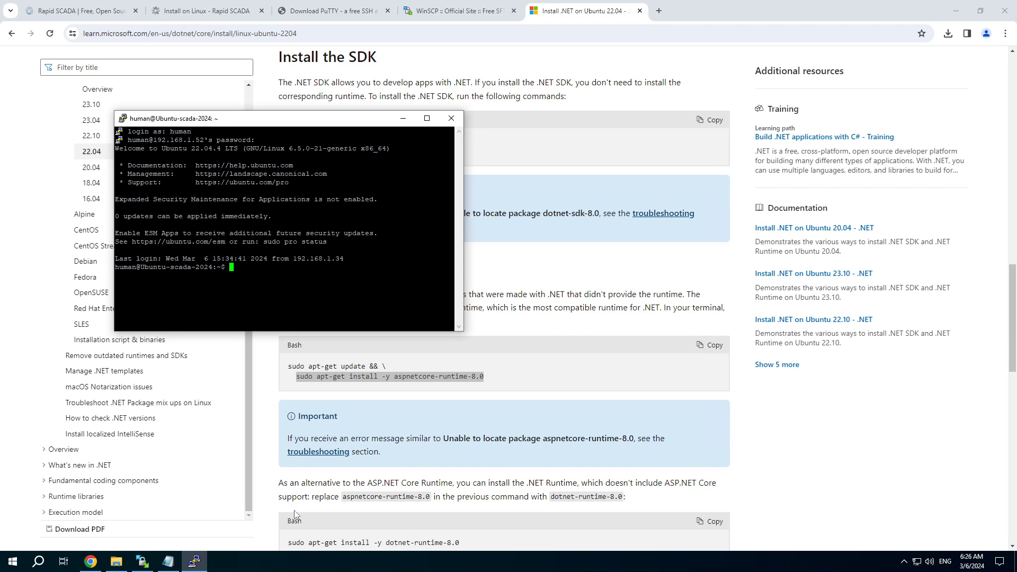
pyautogui.write('sudo apt-get install -y aspnetcore-runtime-8.0')
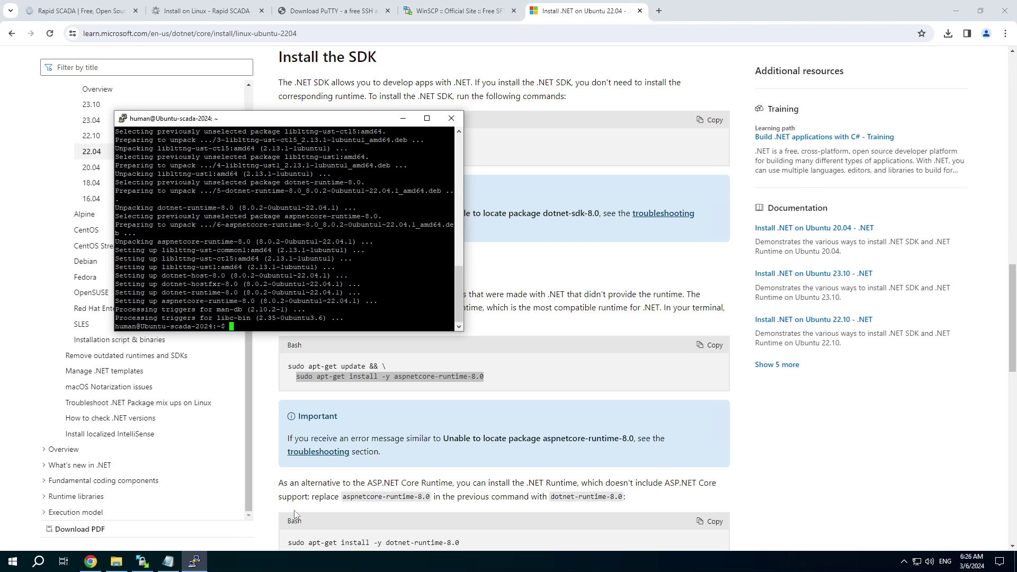
pyautogui.write('do')
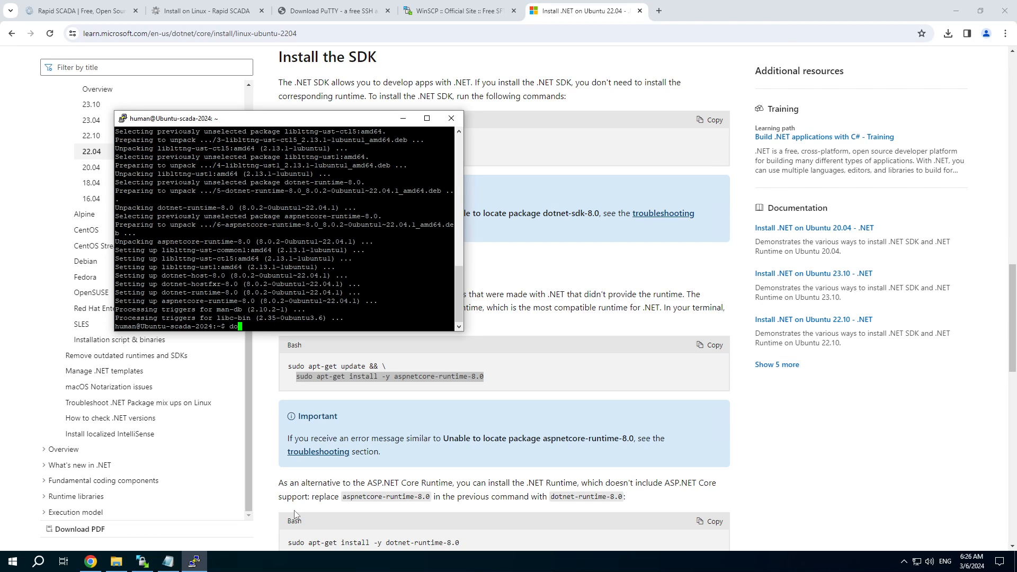
pyautogui.write('dotnet --info')
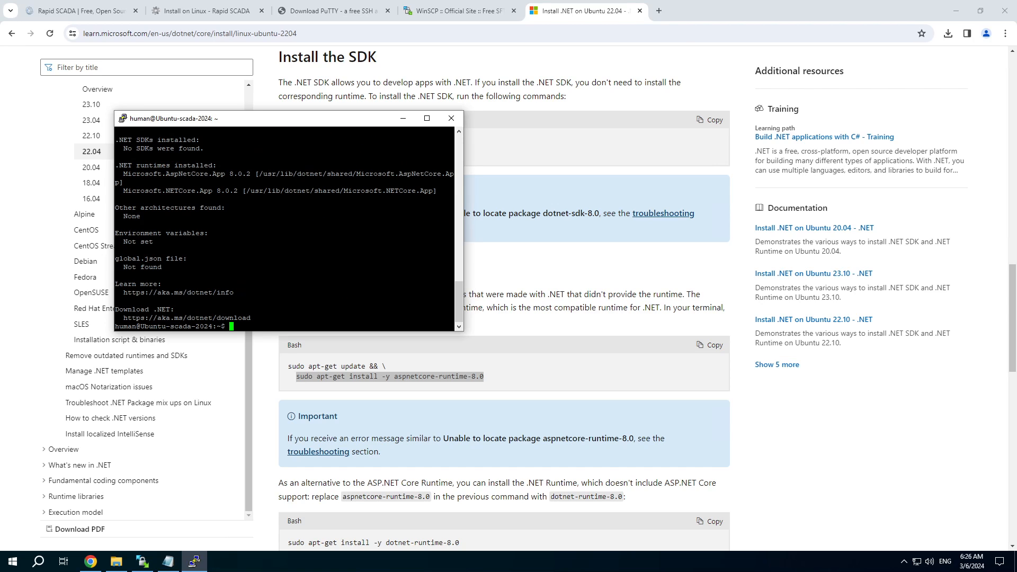
pyautogui.moveTo(208, 55)
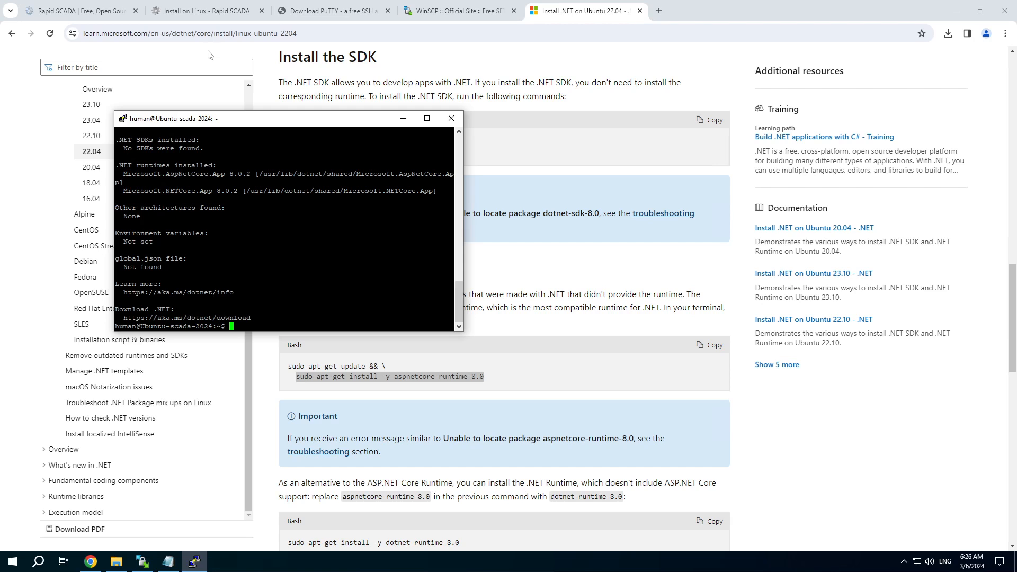
# Scroll the Linux install guide to step 2 and highlight the word 'package'.
pyautogui.click(204, 10)
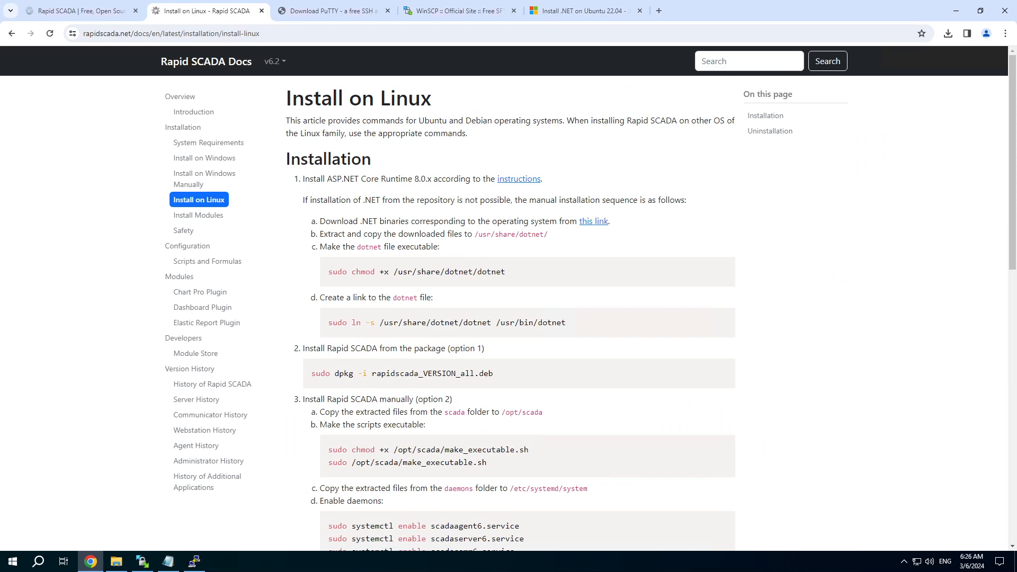
pyautogui.moveTo(314, 358)
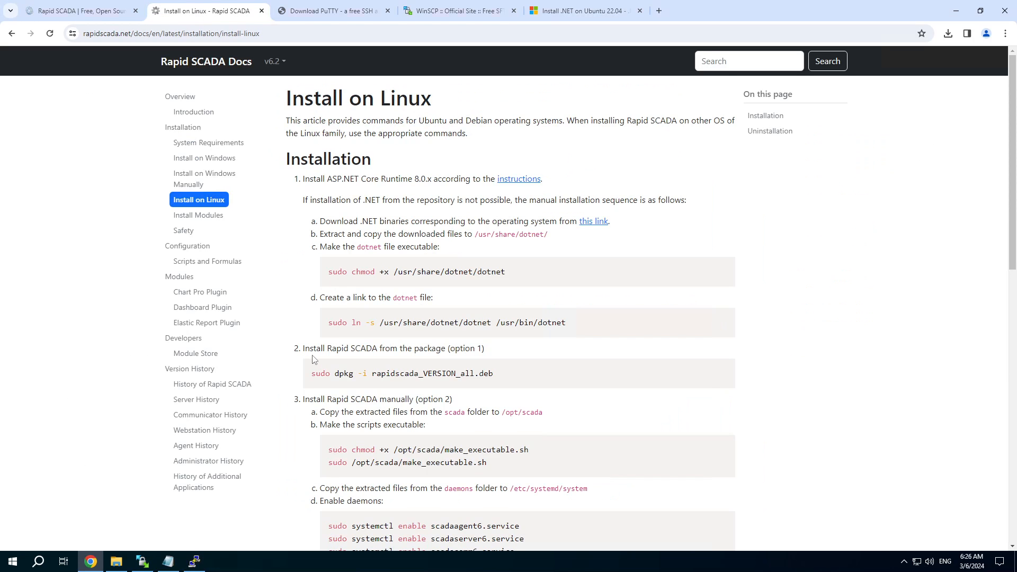
pyautogui.scroll(-3)
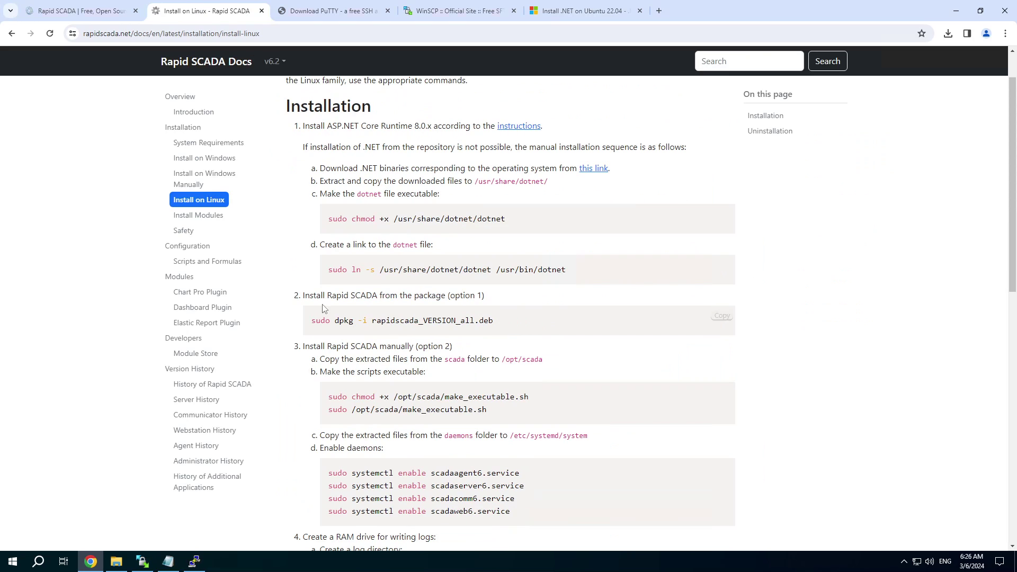
pyautogui.moveTo(333, 305)
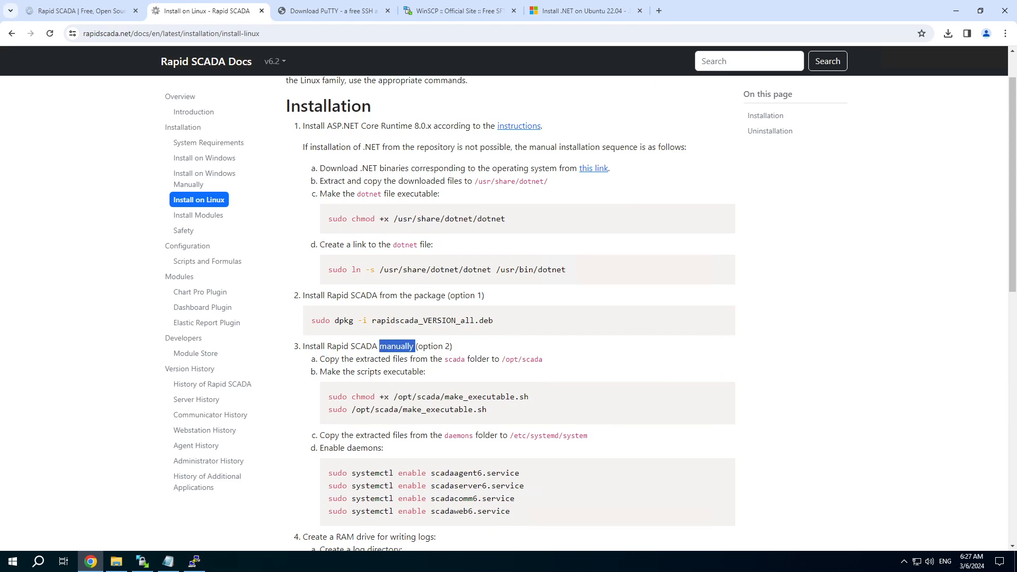
pyautogui.doubleClick(430, 295)
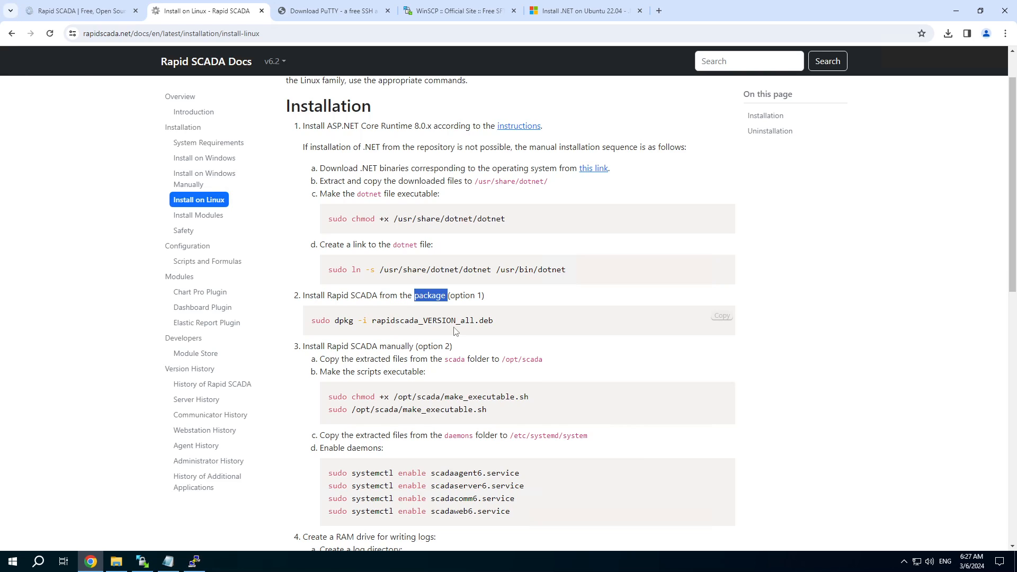
pyautogui.moveTo(424, 342)
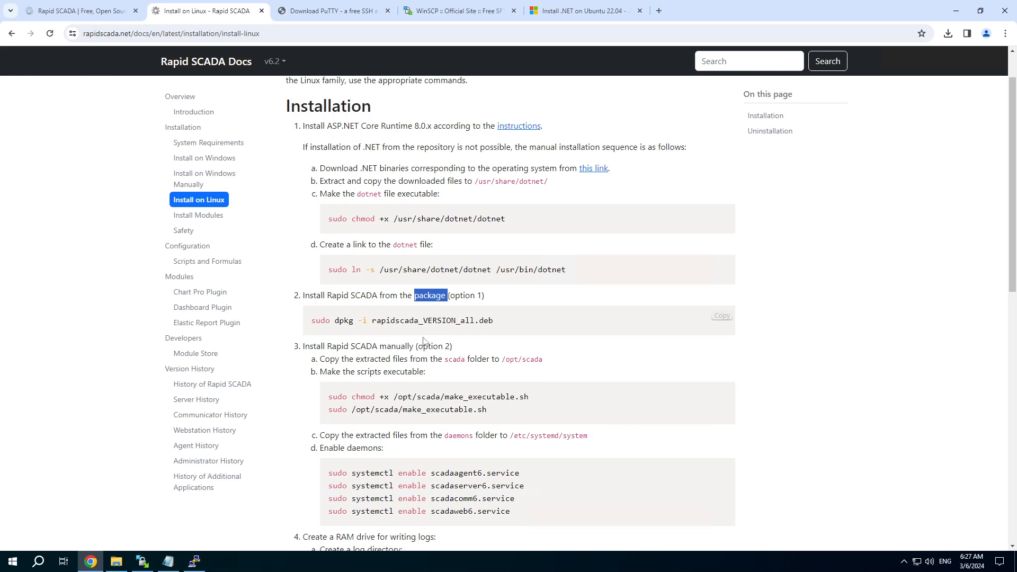
# Connect WinSCP to the Ubuntu server over SFTP and browse to /home/human/Downloads.
pyautogui.click(142, 561)
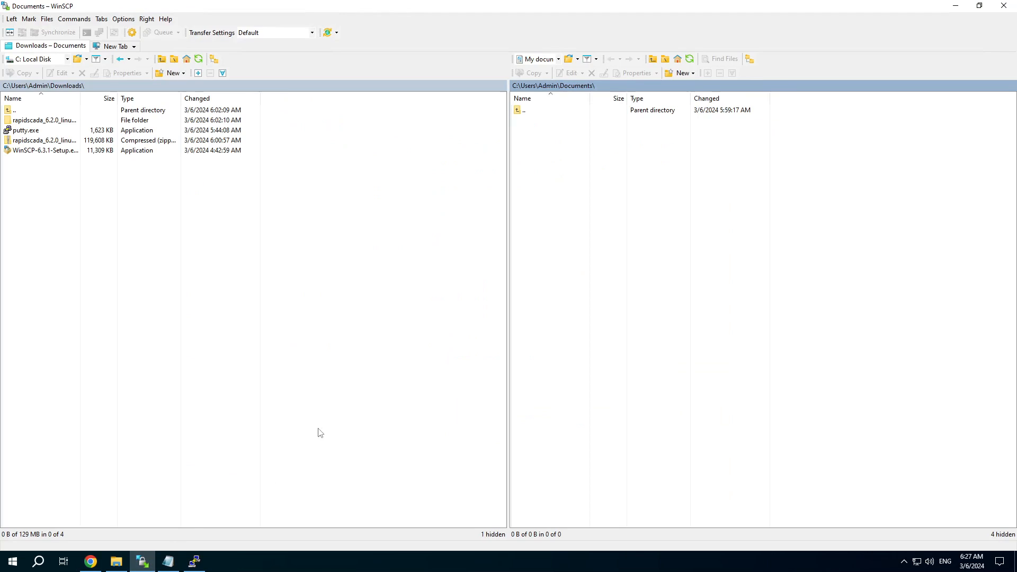
pyautogui.click(111, 46)
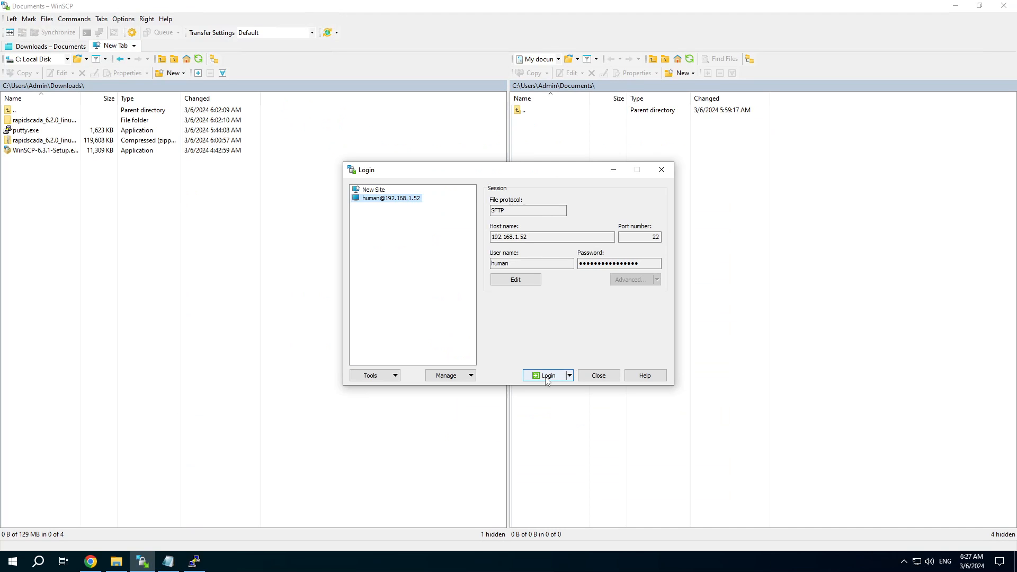
pyautogui.click(546, 375)
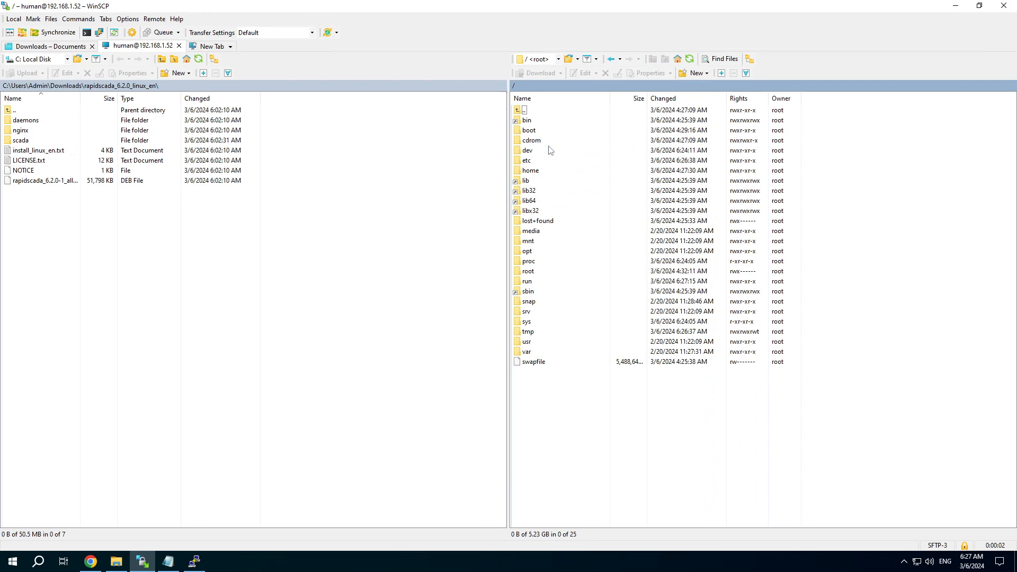
pyautogui.doubleClick(531, 170)
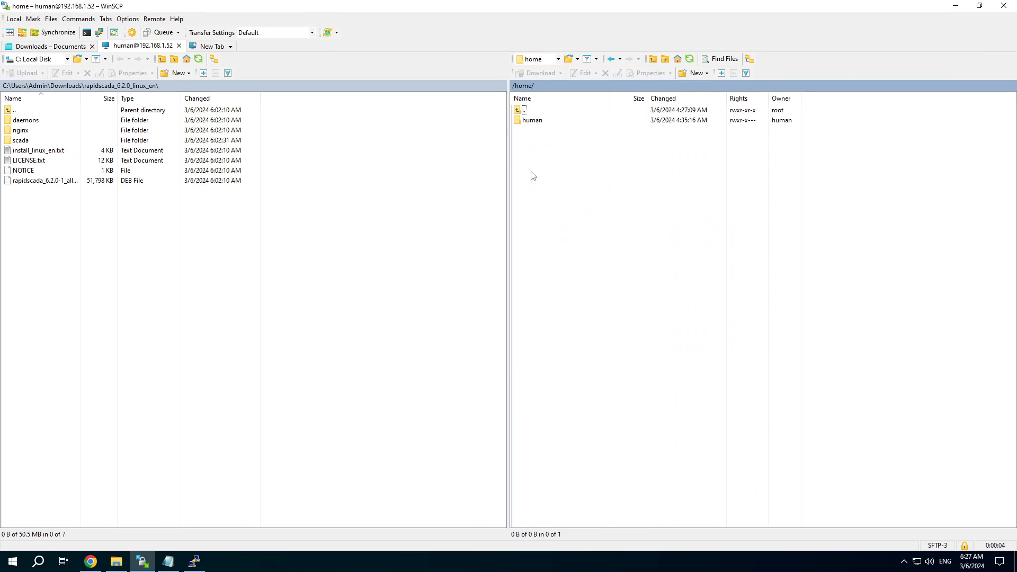
pyautogui.click(533, 120)
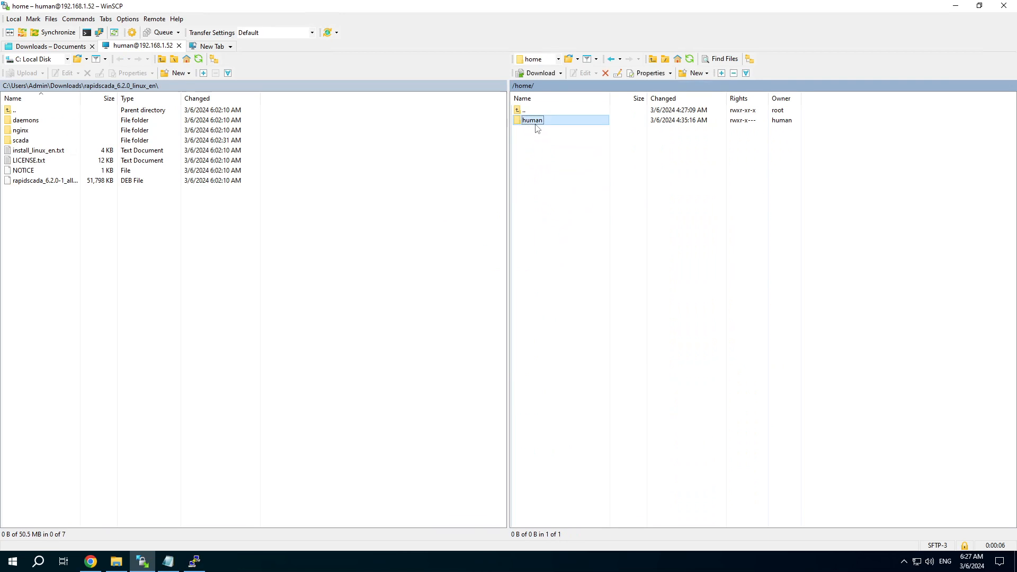
pyautogui.doubleClick(532, 120)
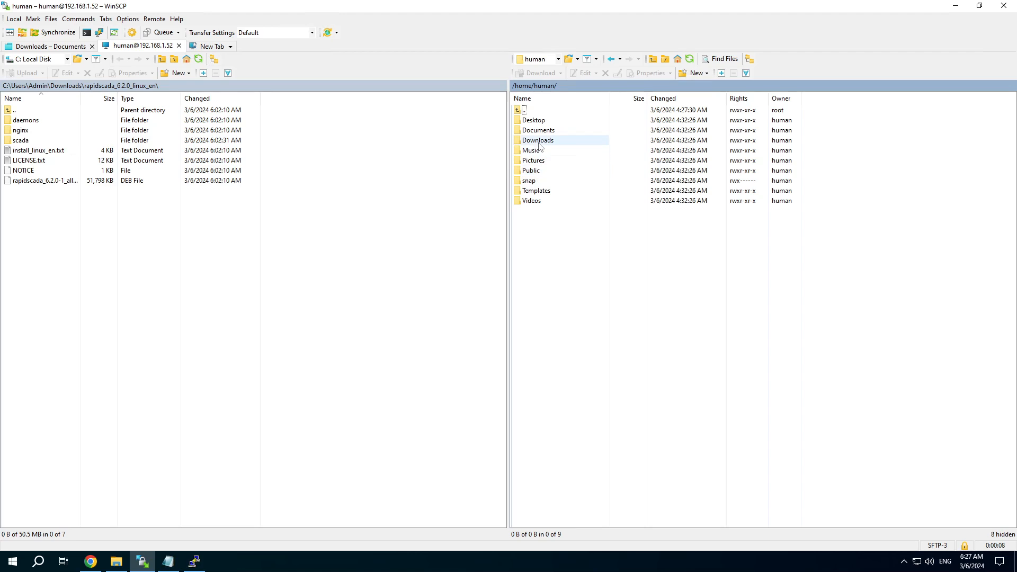
pyautogui.doubleClick(537, 140)
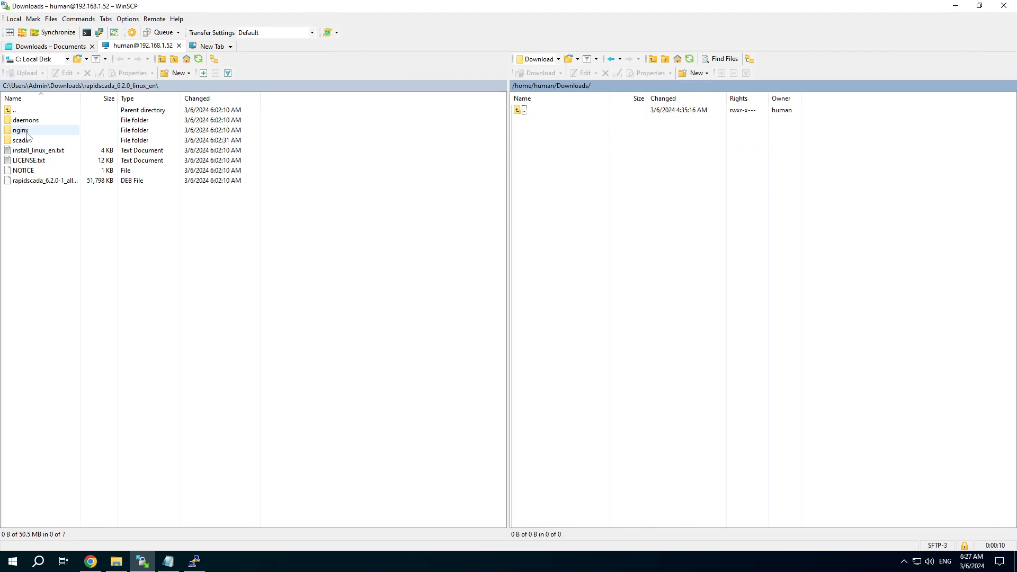
# Upload rapidscada_6.2.0-1_all.deb and the nginx 'default' file to the remote Downloads folder.
pyautogui.click(41, 180)
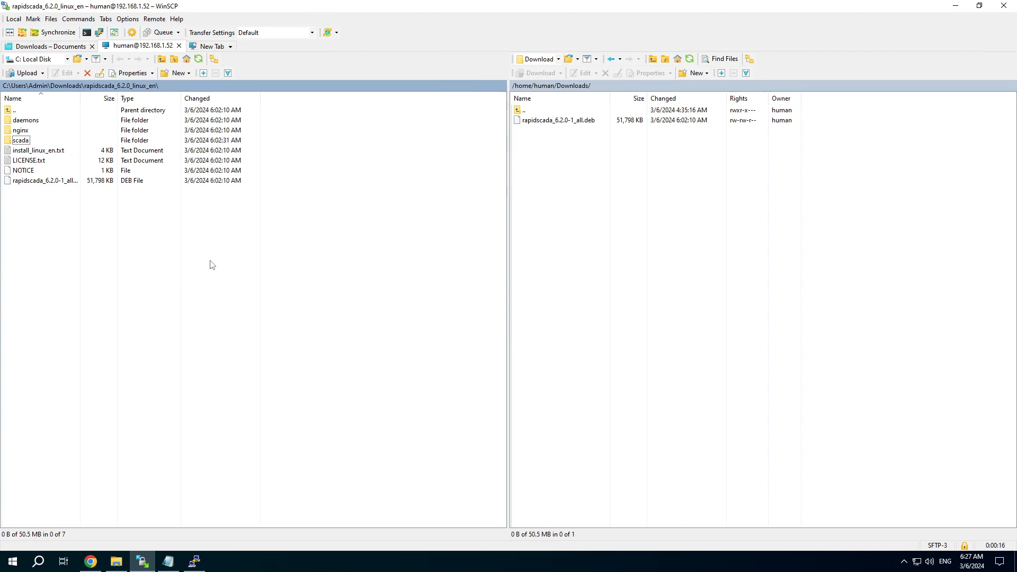
pyautogui.doubleClick(22, 130)
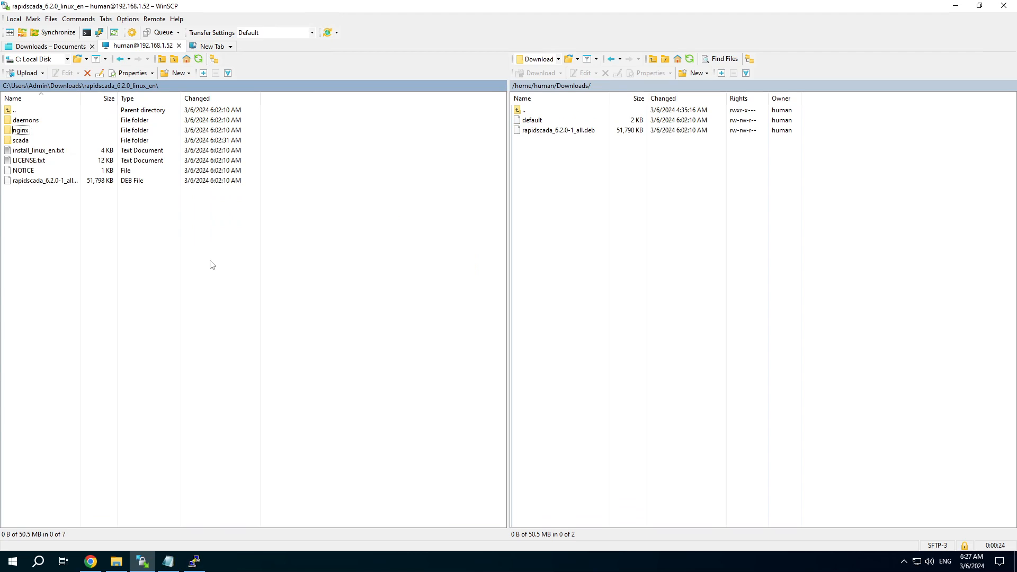
pyautogui.moveTo(355, 212)
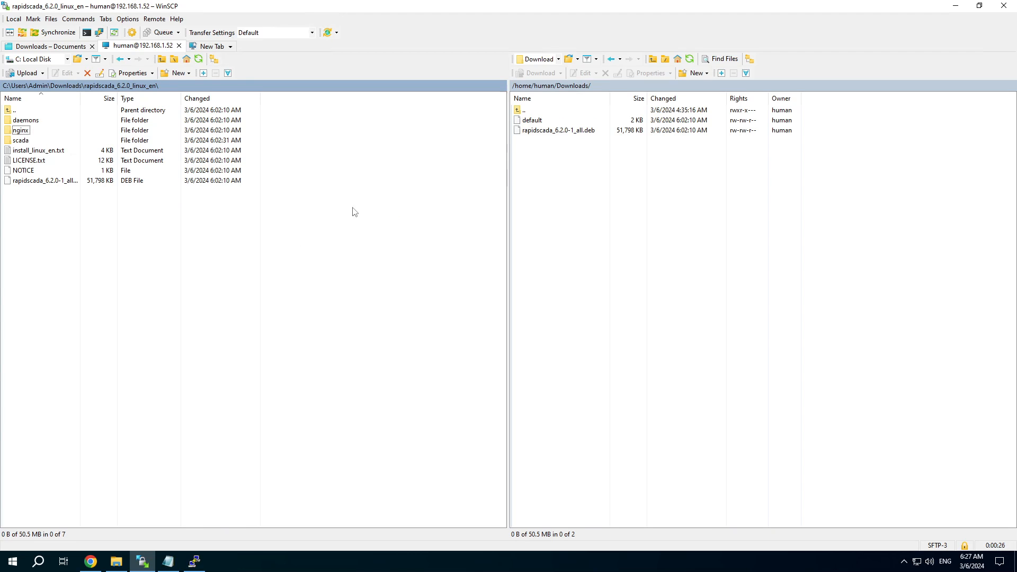
pyautogui.click(556, 129)
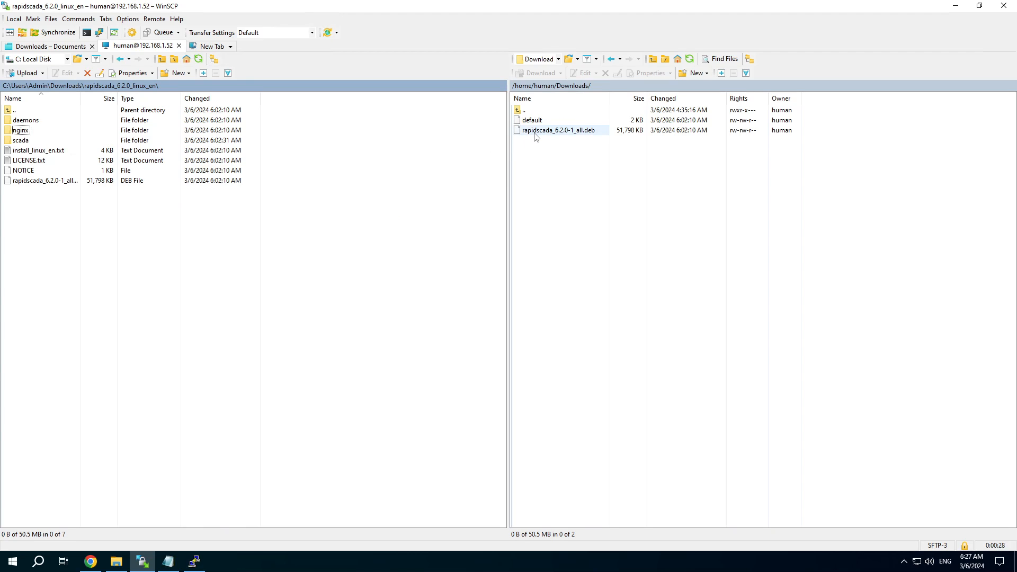
pyautogui.rightClick(535, 129)
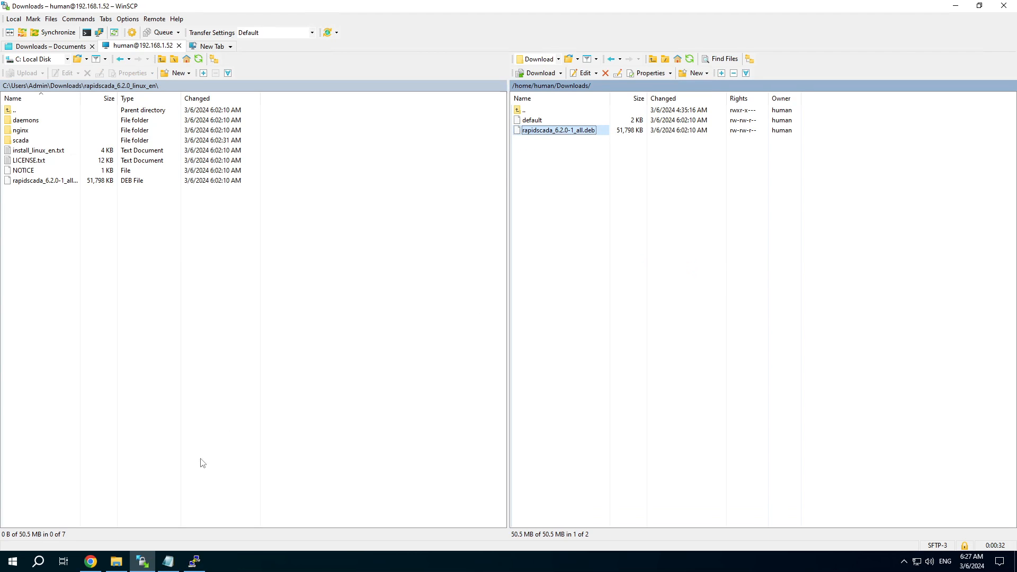
pyautogui.click(90, 562)
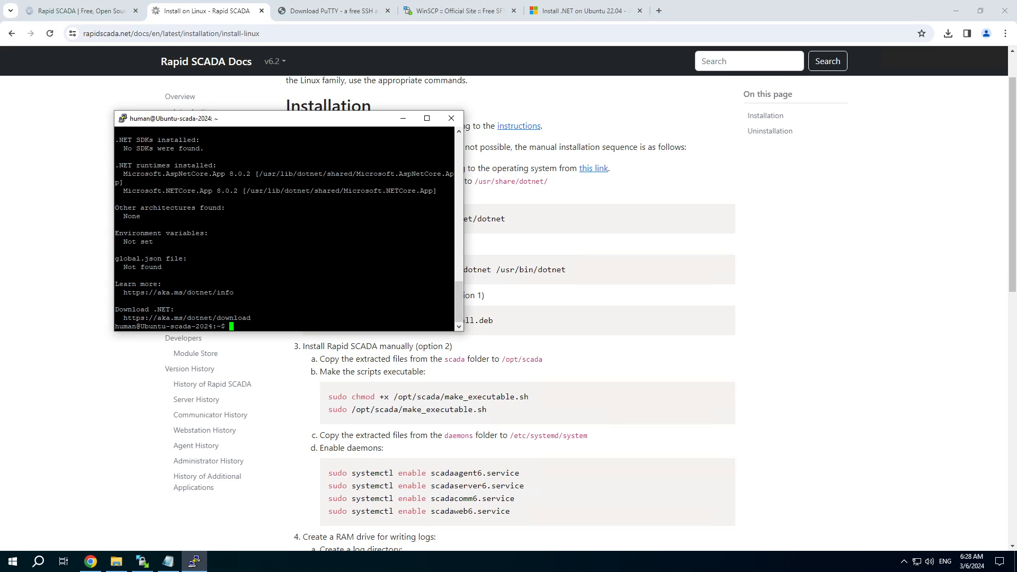
# Run 'sudo dpkg -i /home/human/Downloads/rapidscada_6.2.0-1_all.deb' to install Rapid SCADA 6.2.0.
pyautogui.write('sudo')
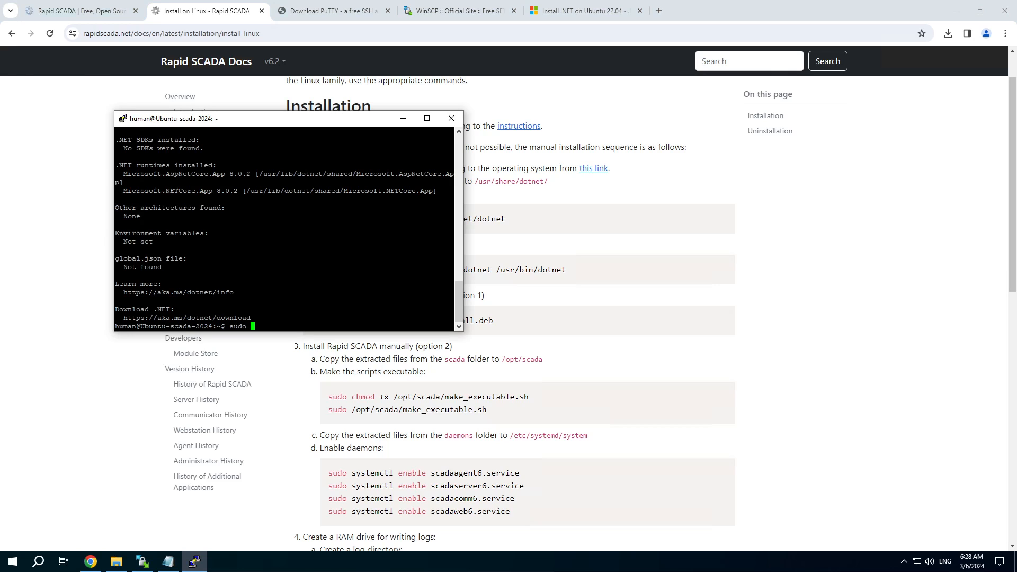
pyautogui.write('dpkg')
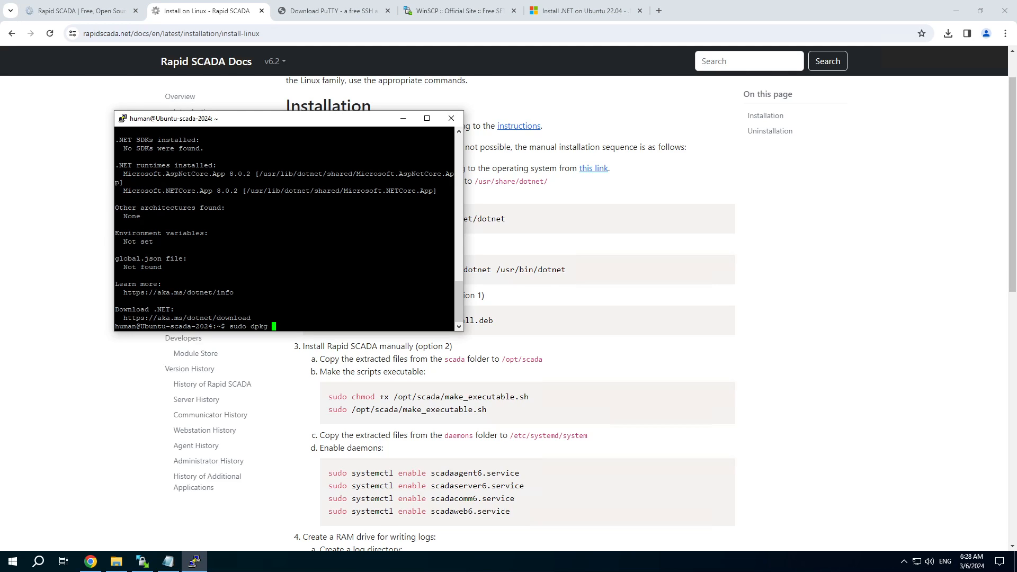
pyautogui.write('-i')
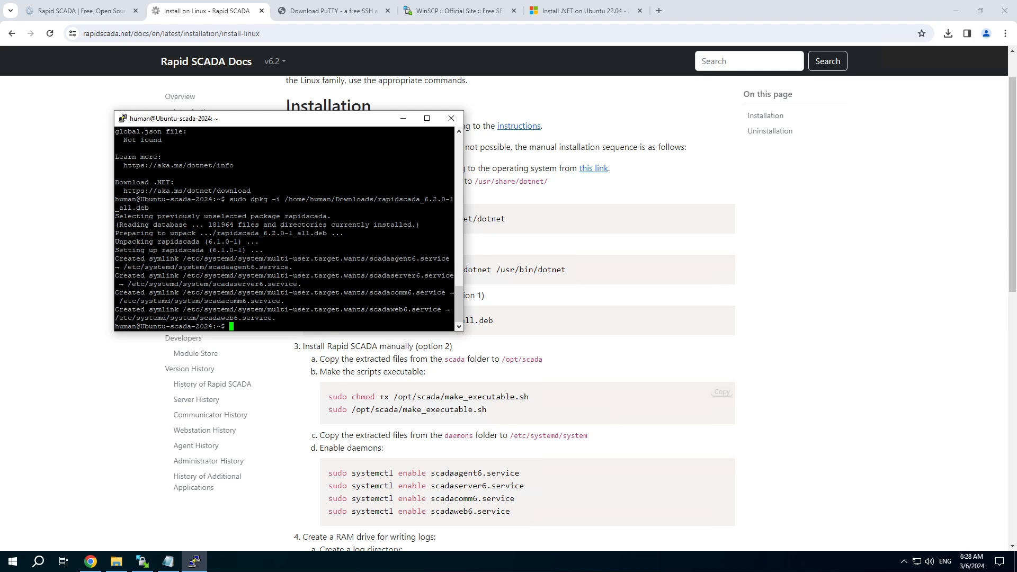
# Copy 'sudo mkdir /var/log/scada' from the guide and run it in the server terminal.
pyautogui.click(452, 118)
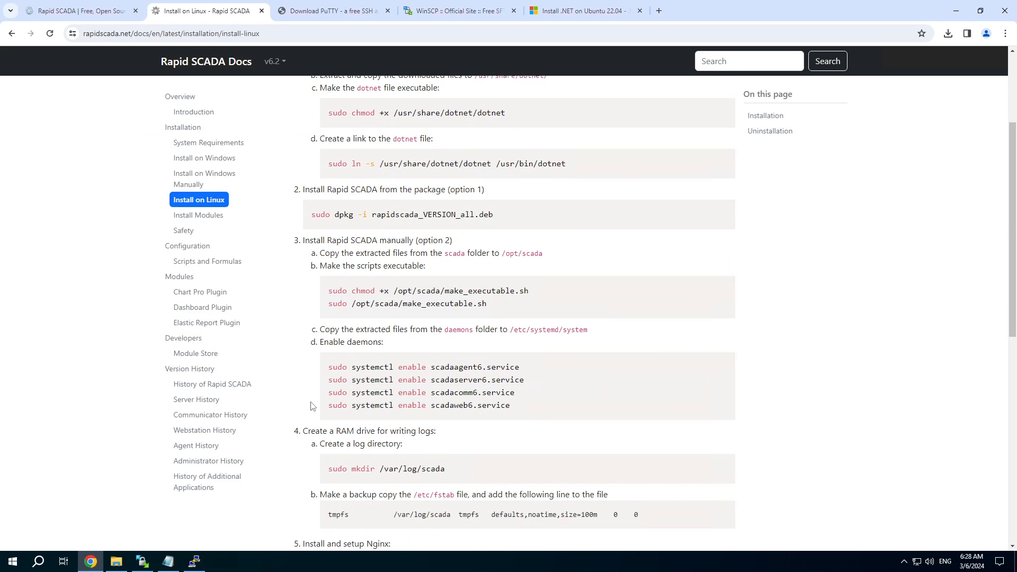
pyautogui.moveTo(309, 440)
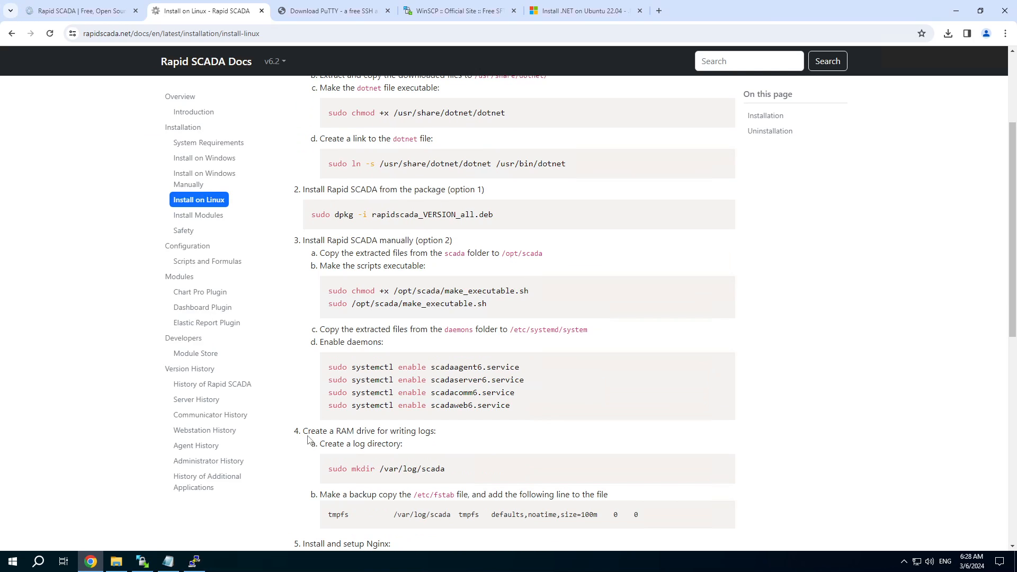
pyautogui.moveTo(666, 458)
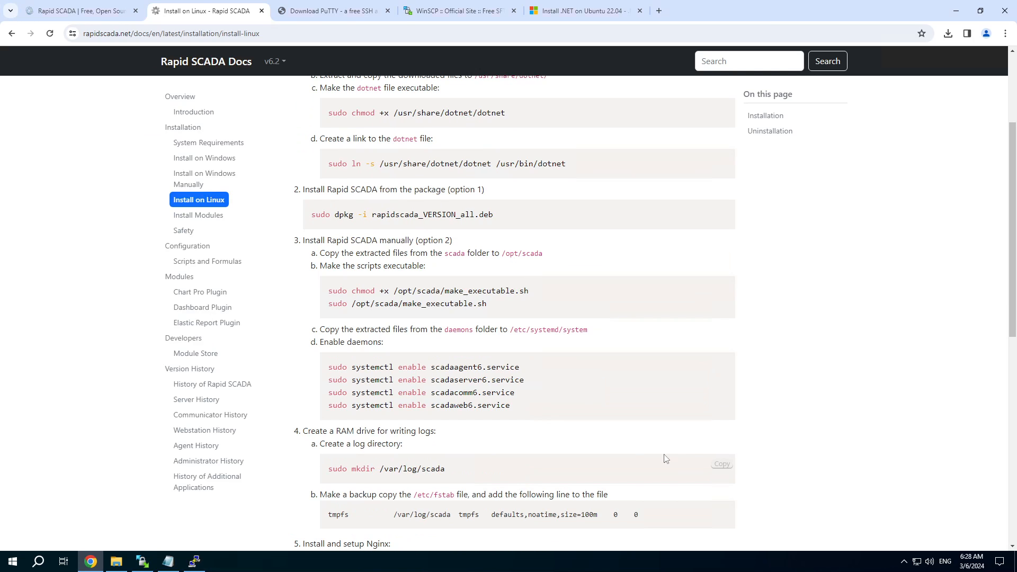
pyautogui.click(722, 464)
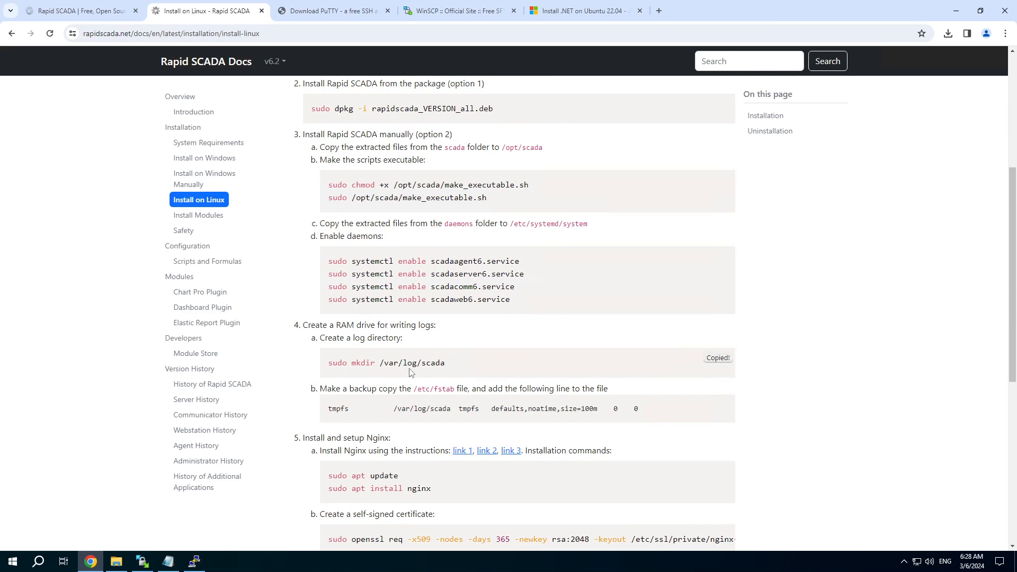
pyautogui.click(194, 562)
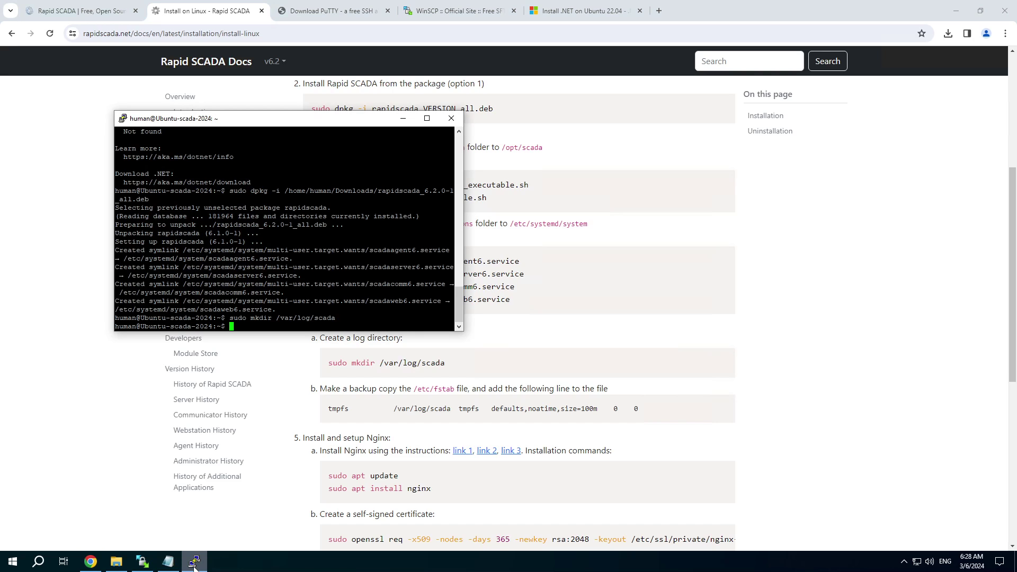
pyautogui.moveTo(407, 436)
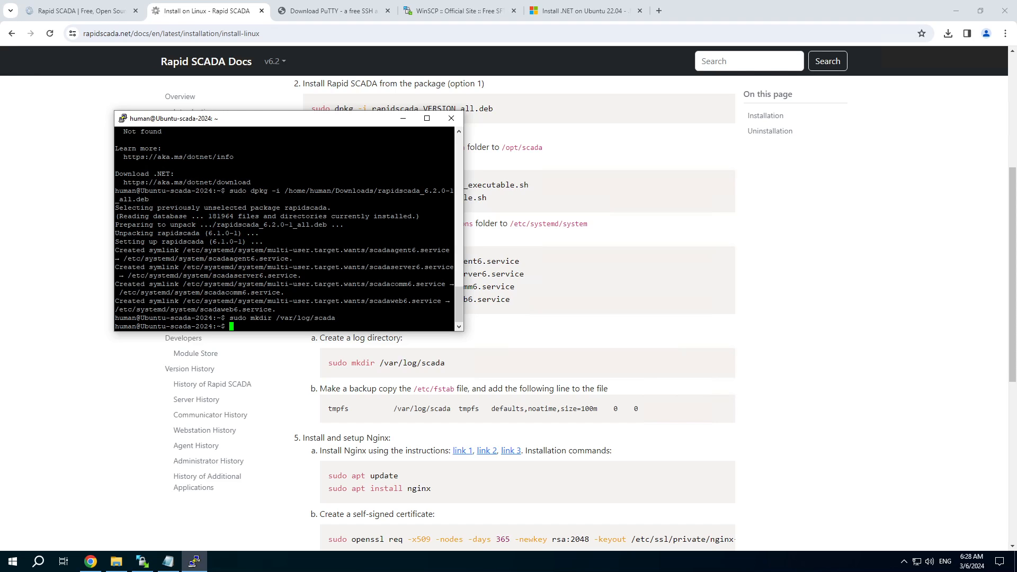
# Install Midnight Commander with sudo apt, launch it and start editing /etc/fstab, reaching the editor prompt.
pyautogui.write('sudo apt install mc')
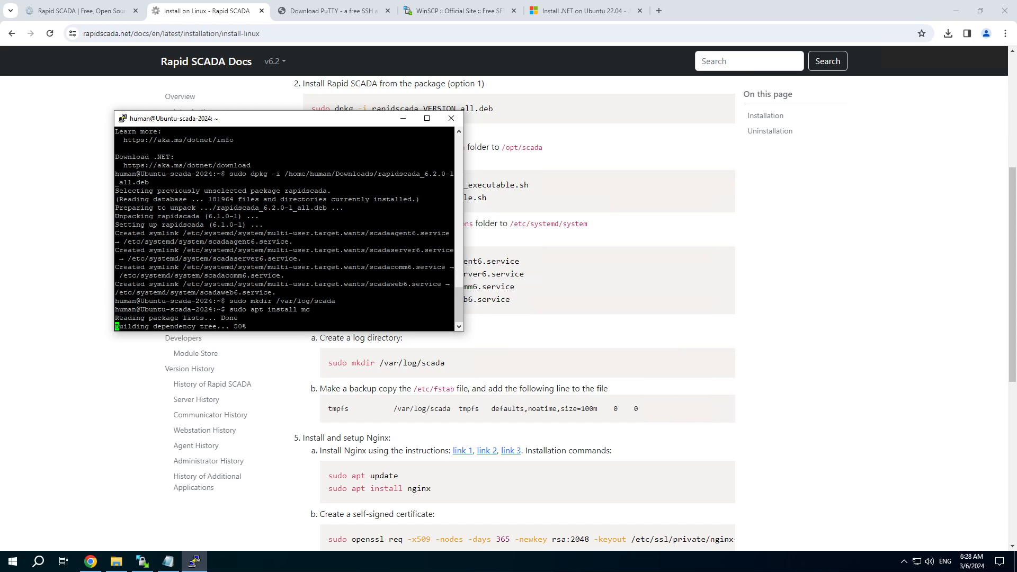
pyautogui.write('Y')
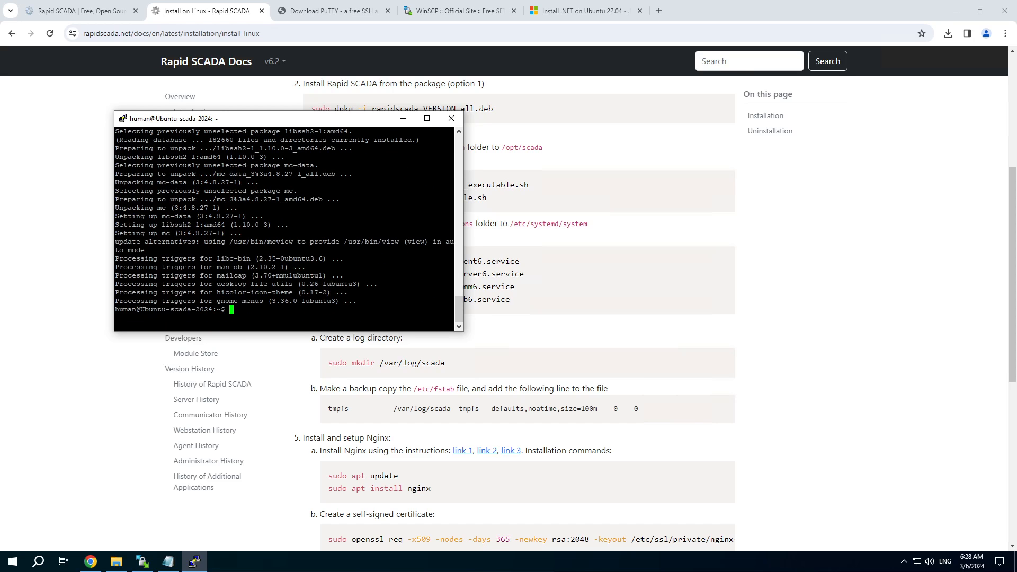
pyautogui.write('sudo')
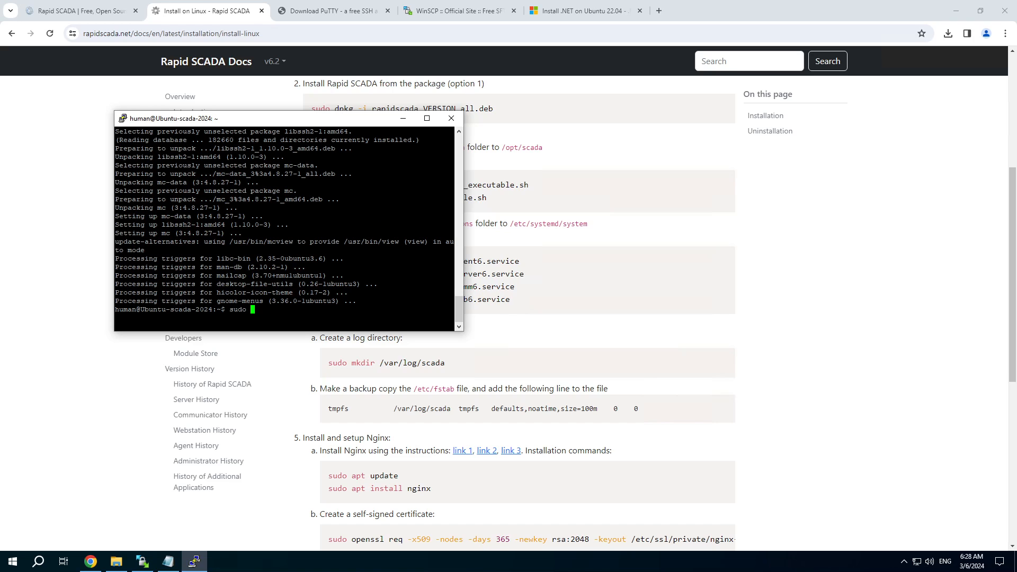
pyautogui.write('m')
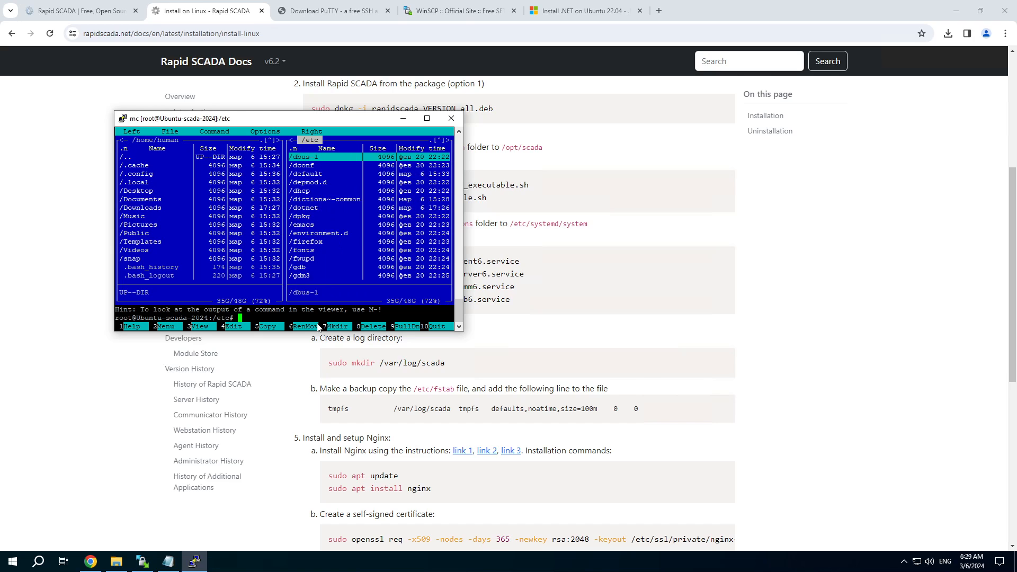
pyautogui.scroll(-3)
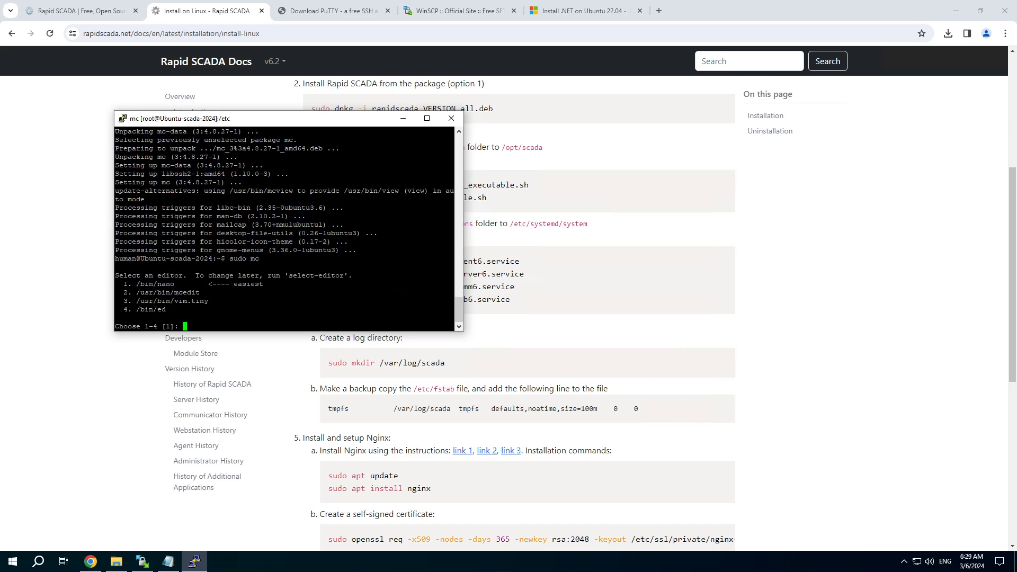
# In nano, add 'tmpfs /var/log/scada tmpfs defaults,noatime,size=100m 0 0' to /etc/fstab and save.
pyautogui.press('Enter')
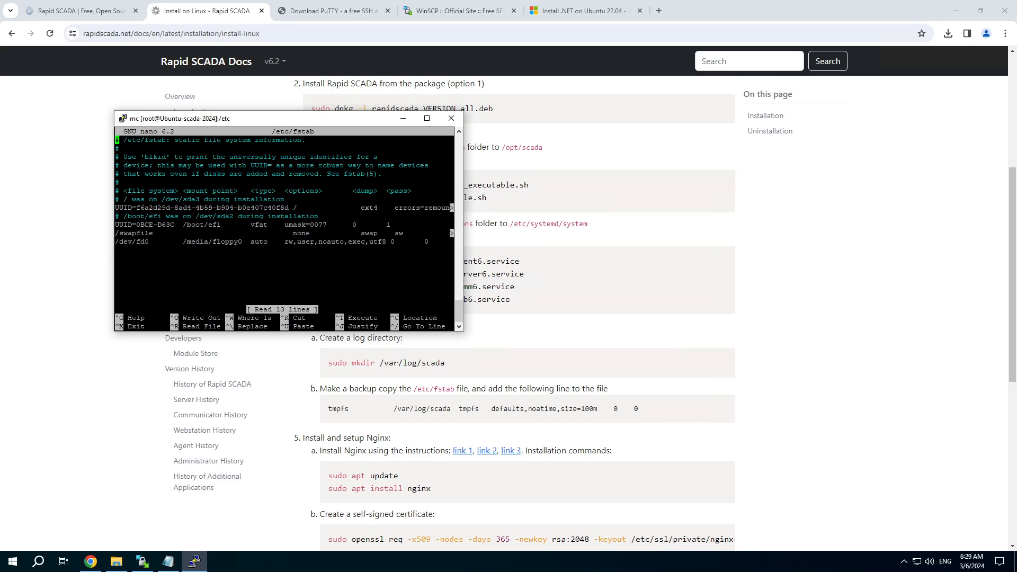
pyautogui.moveTo(327, 416)
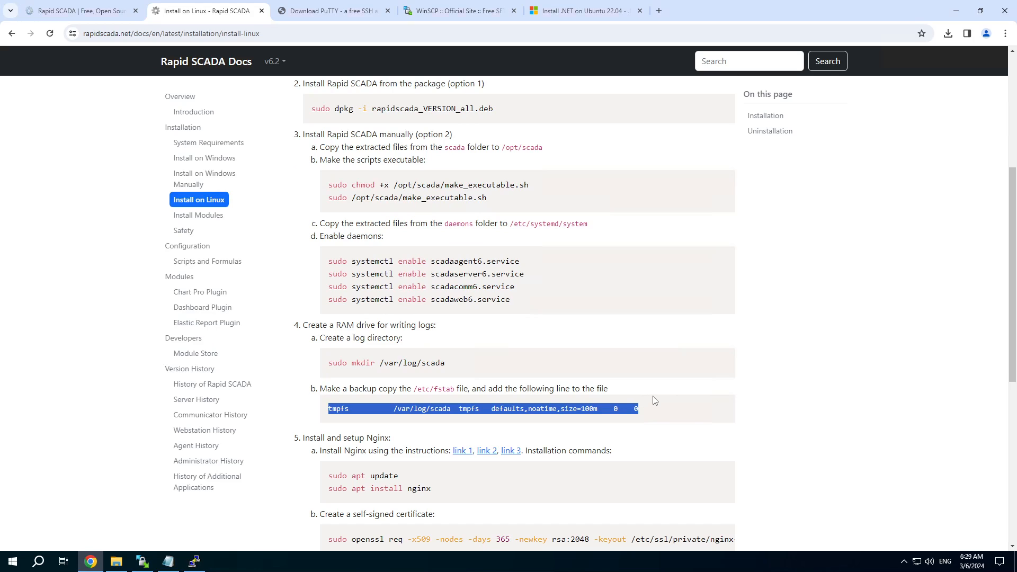
pyautogui.click(195, 562)
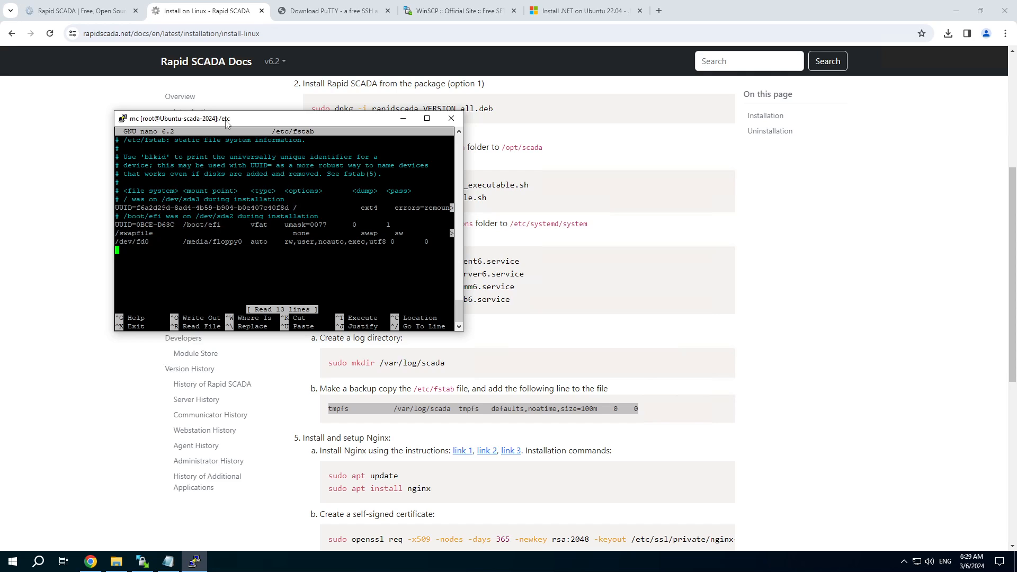
pyautogui.write('tmpfs\t\t/var/log/scada\ttmpfs\tdefaults,noatime,size=100m\t0\t0')
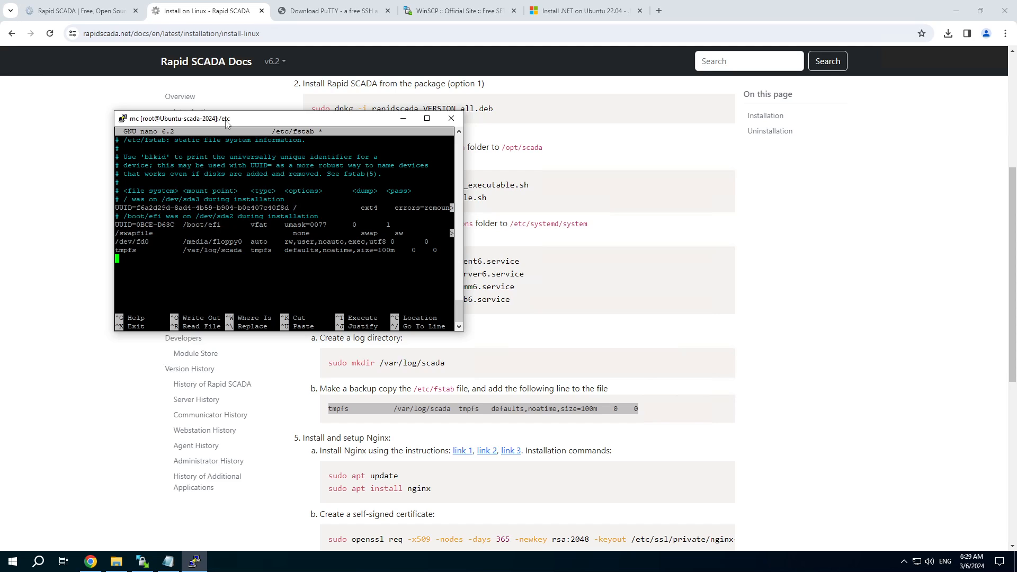
pyautogui.press('ctrl+o')
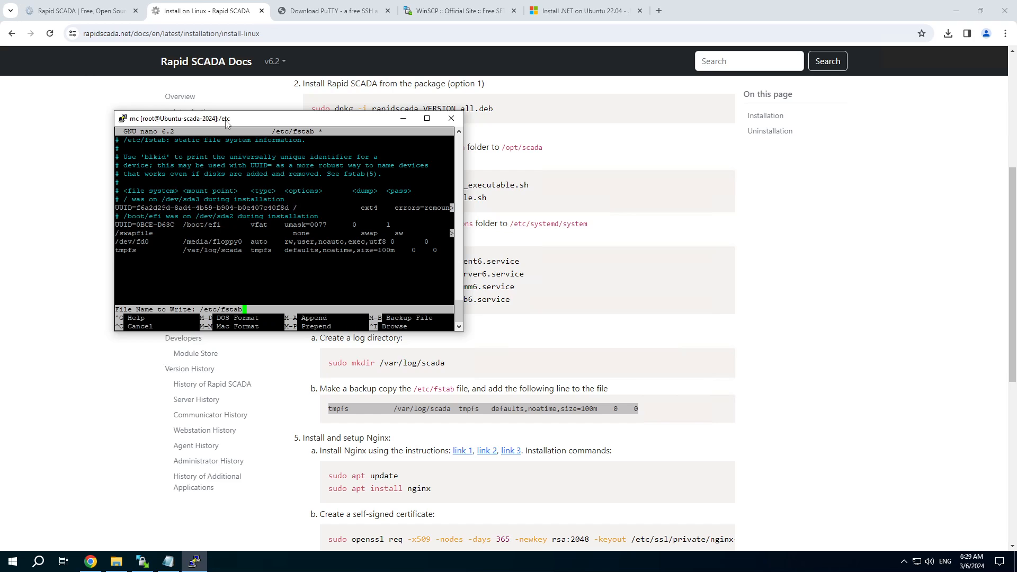
pyautogui.press('Enter')
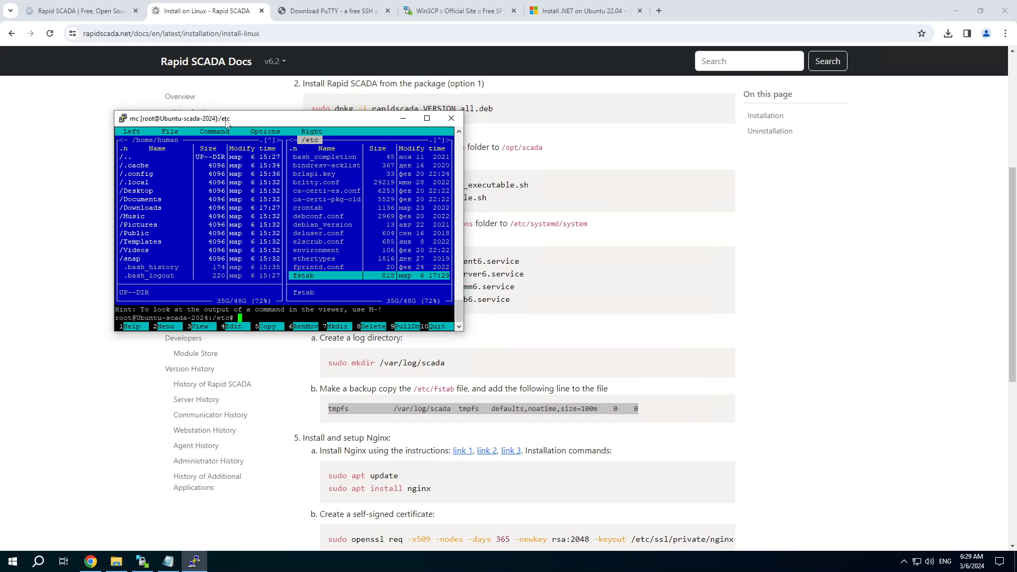
pyautogui.moveTo(197, 123)
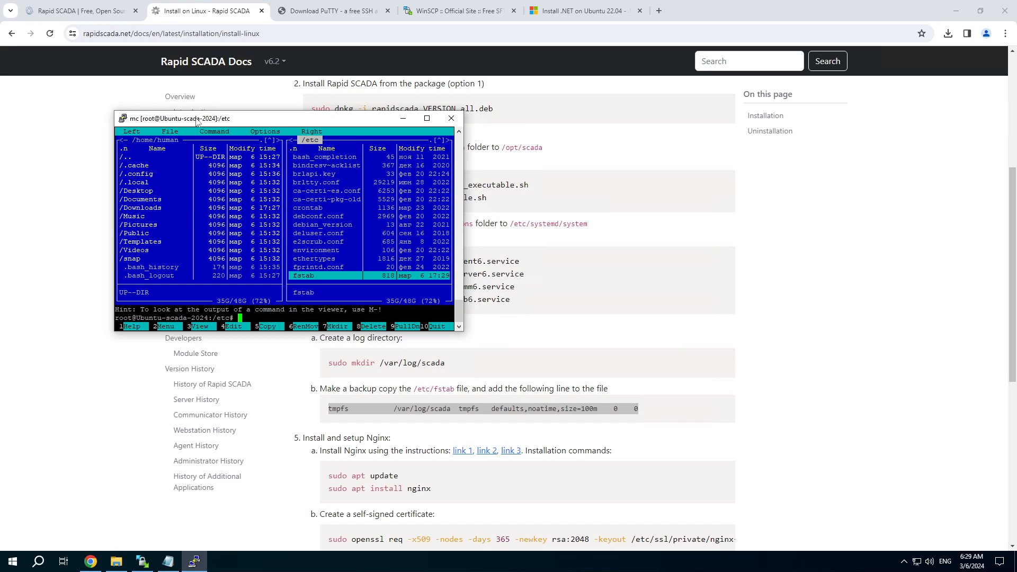
pyautogui.moveTo(402, 476)
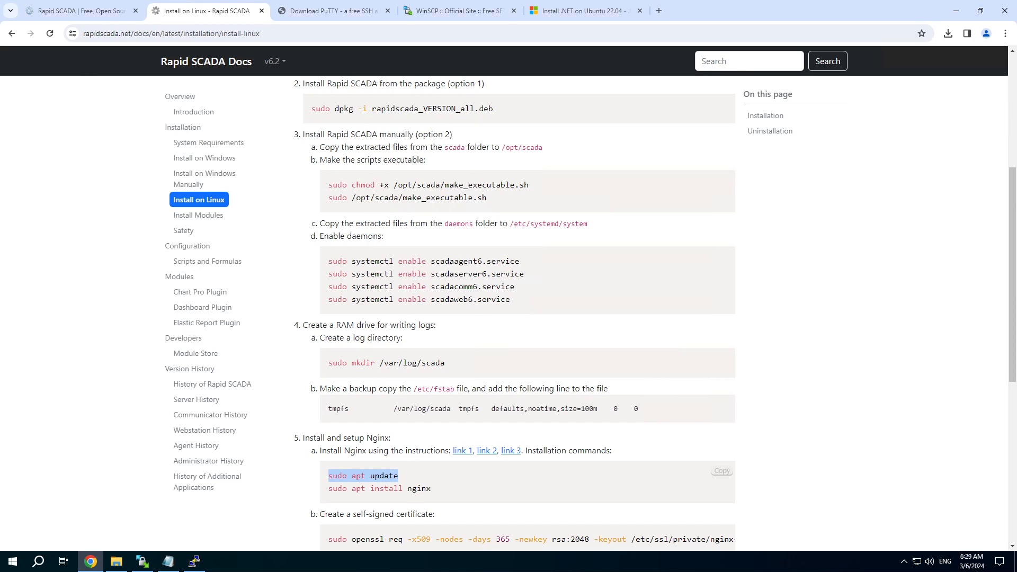
pyautogui.moveTo(312, 532)
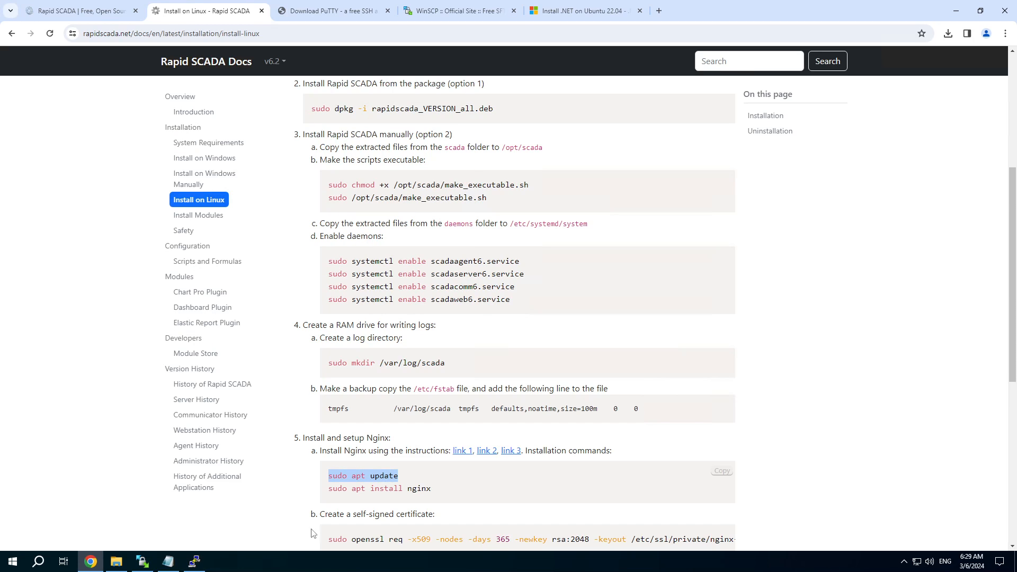
# Run 'sudo apt update' and 'sudo apt install nginx', answering Y to install nginx.
pyautogui.click(195, 562)
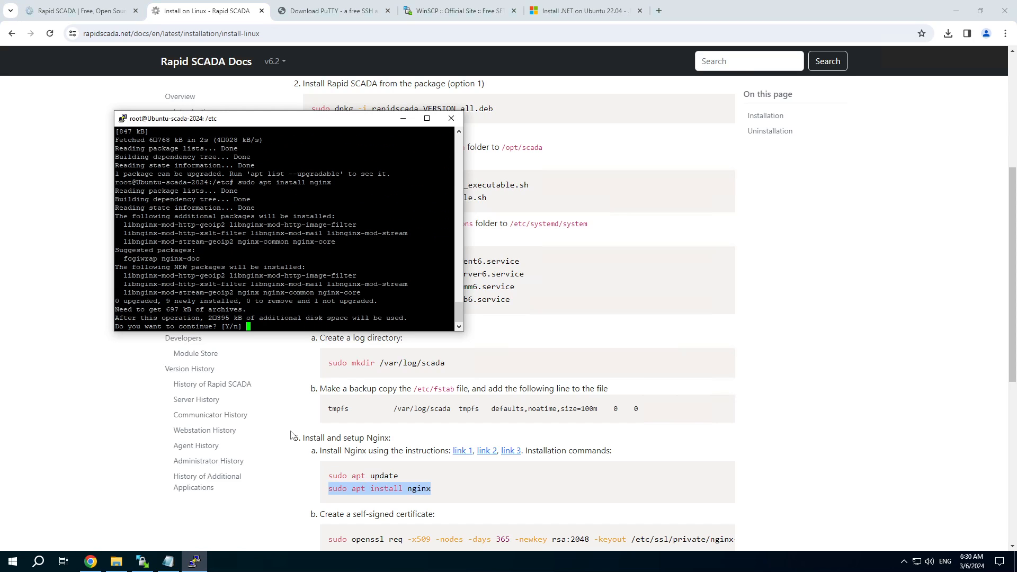
pyautogui.write('Y')
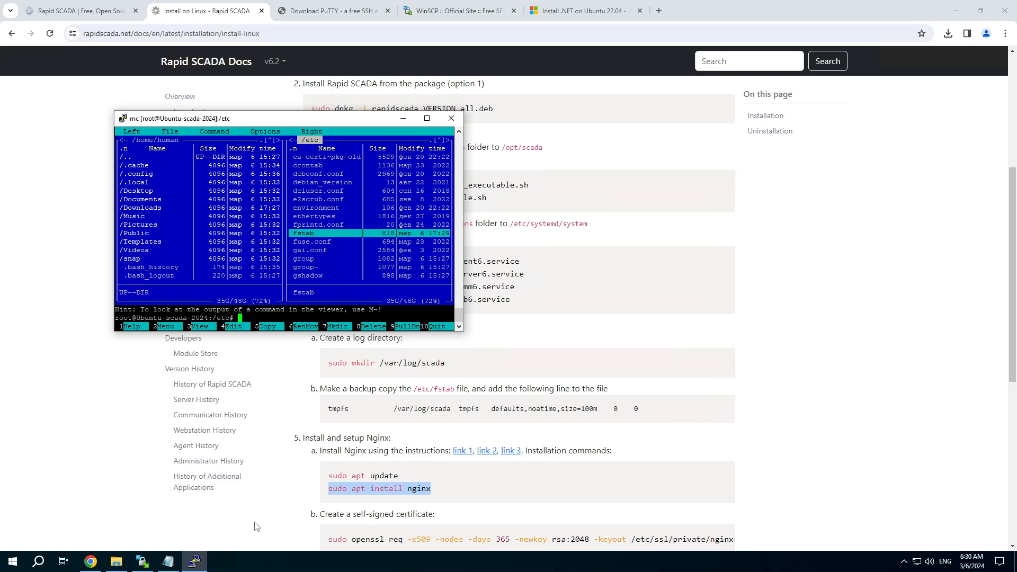
pyautogui.scroll(-3)
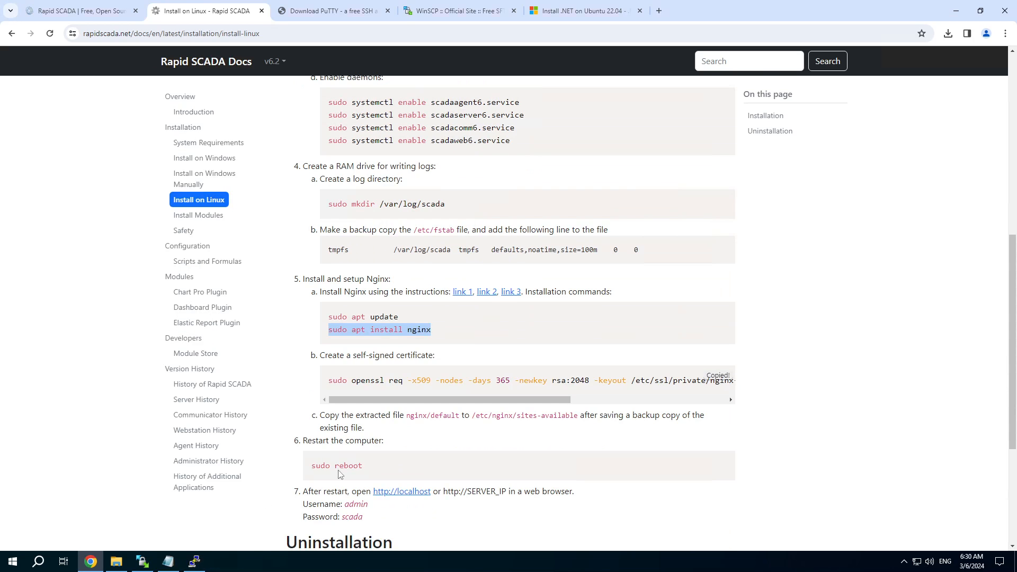
pyautogui.click(194, 561)
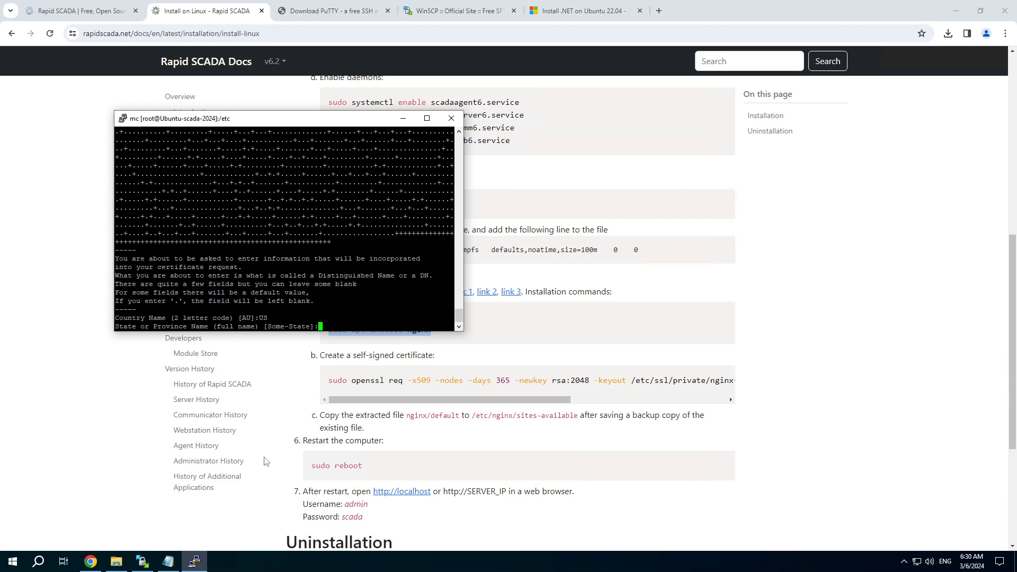
pyautogui.press('Enter')
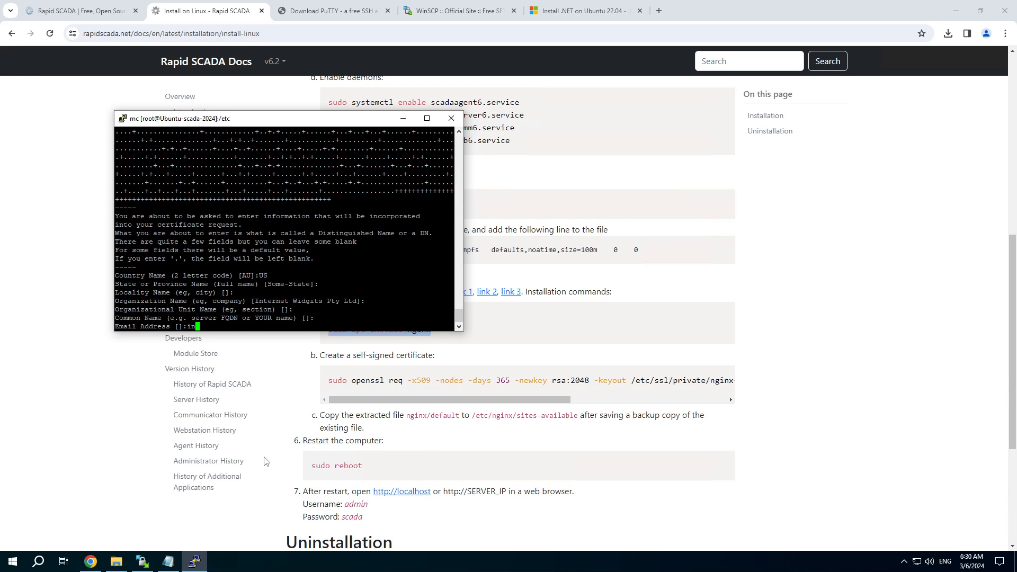
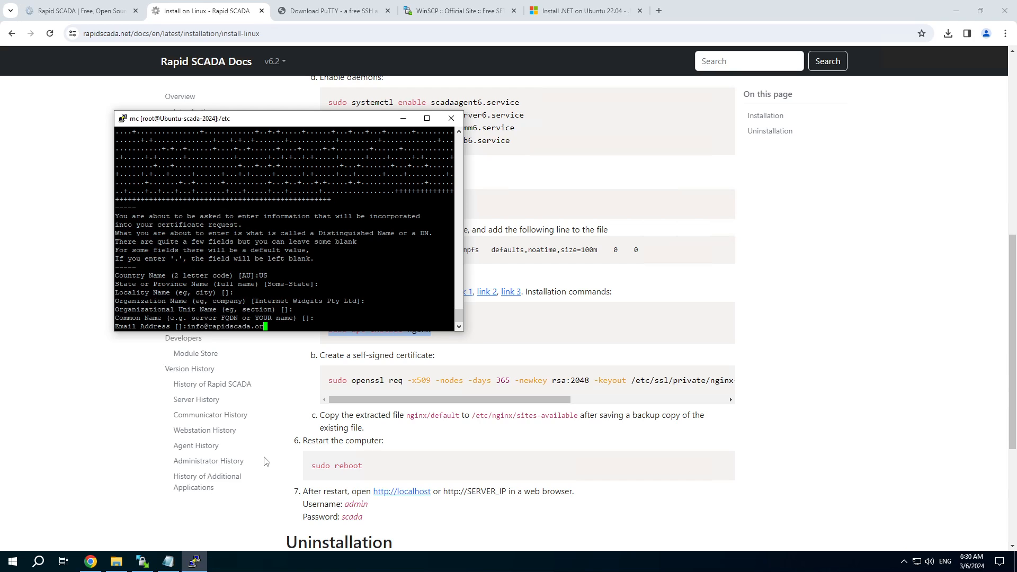
pyautogui.press('Enter')
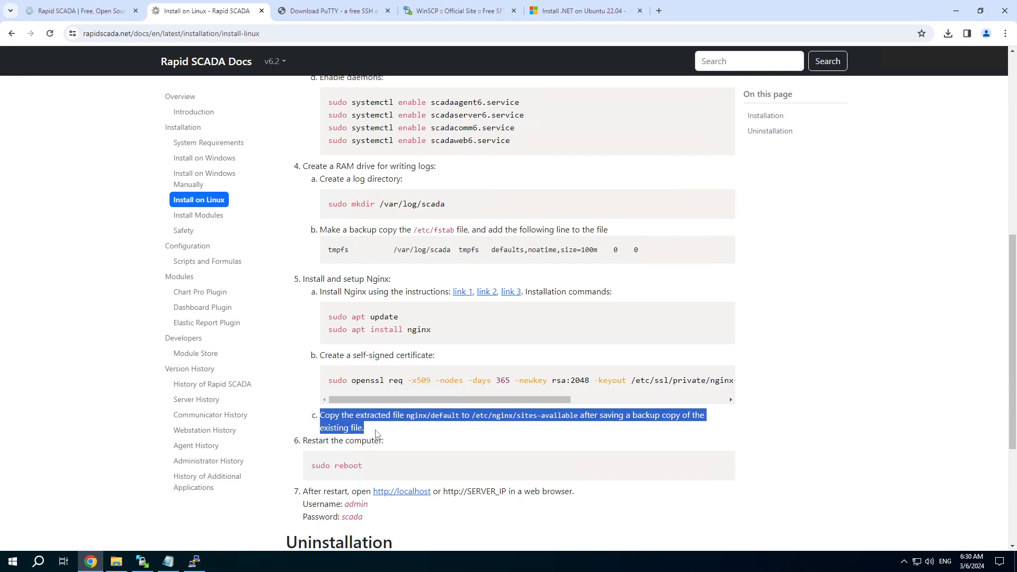
pyautogui.click(436, 439)
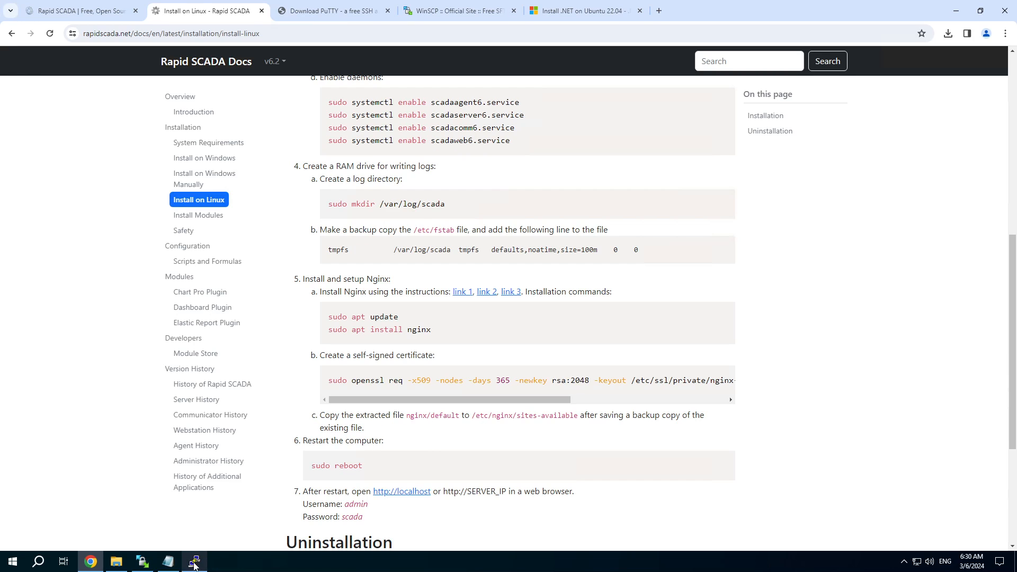
# In mc, go to /etc/nginx/sites-available and copy default to default.bak.
pyautogui.click(194, 562)
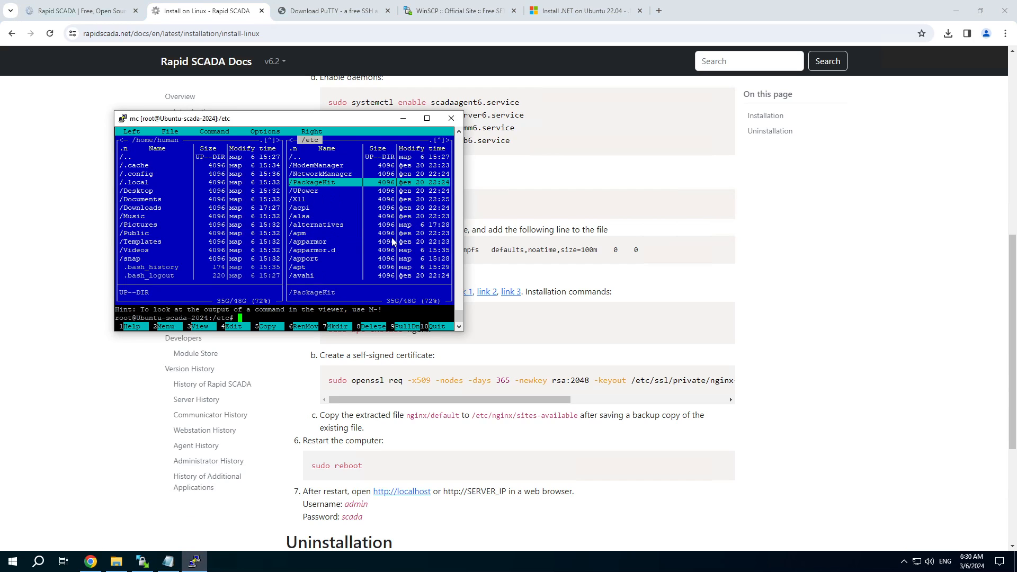
pyautogui.scroll(-3)
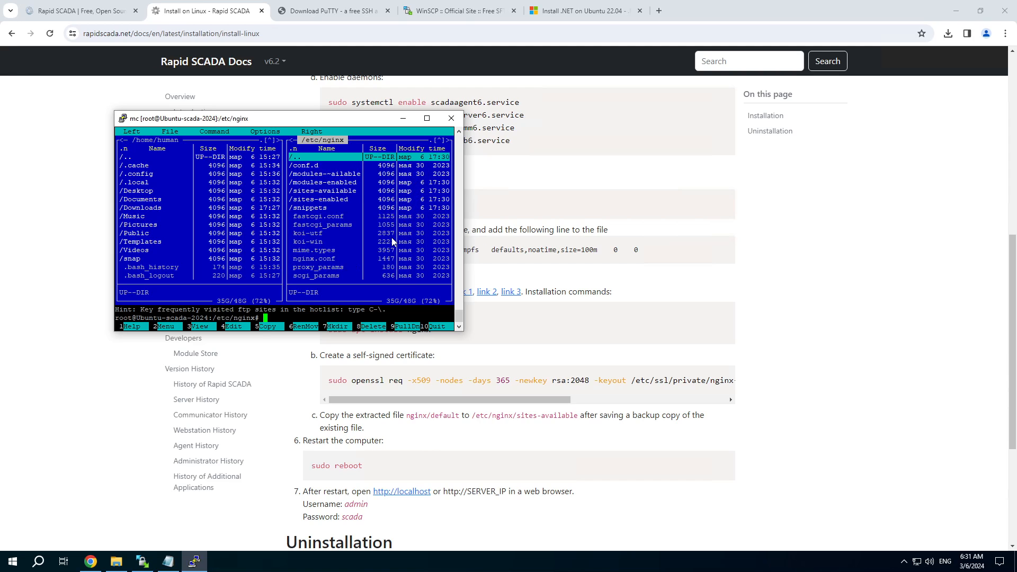
pyautogui.click(322, 190)
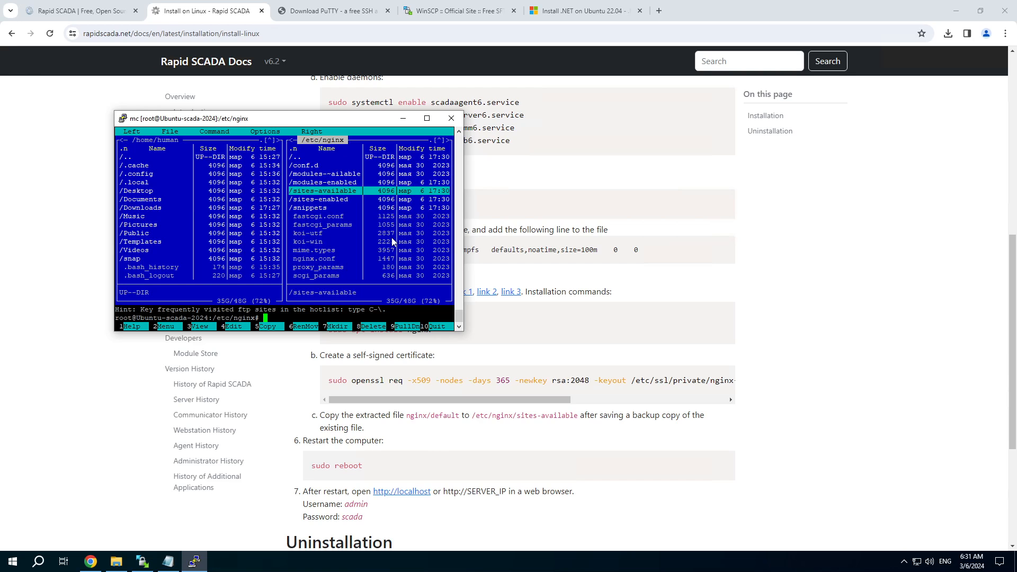
pyautogui.doubleClick(325, 190)
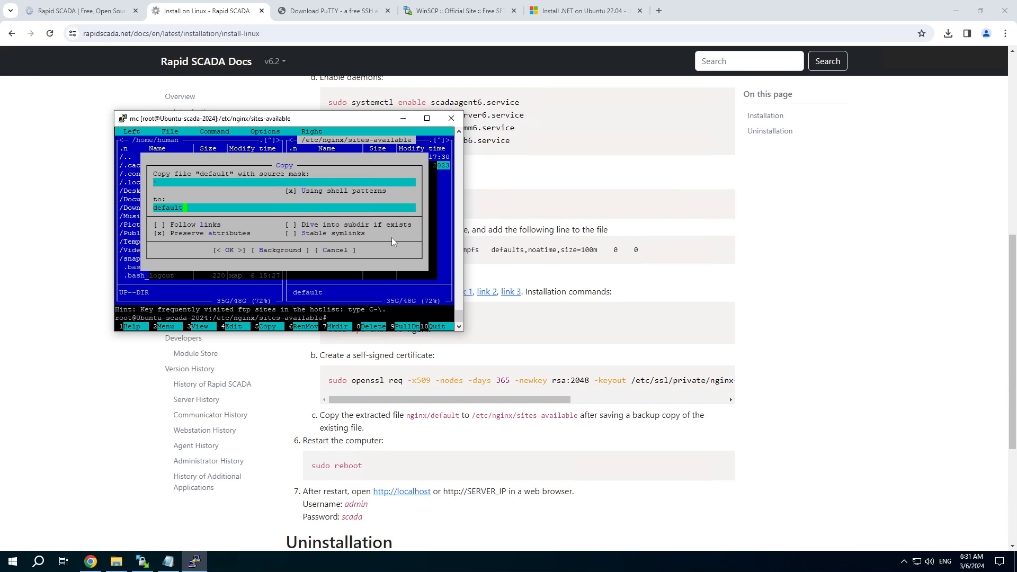
pyautogui.write('.bak')
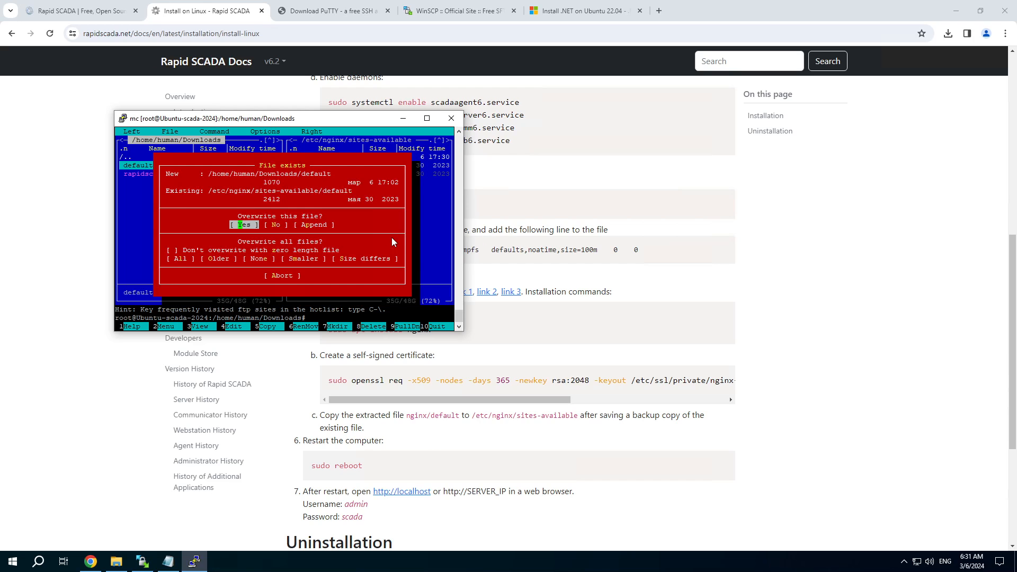
# Overwrite default with the downloaded file, reboot, and dismiss PuTTY's lost-connection error.
pyautogui.click(243, 225)
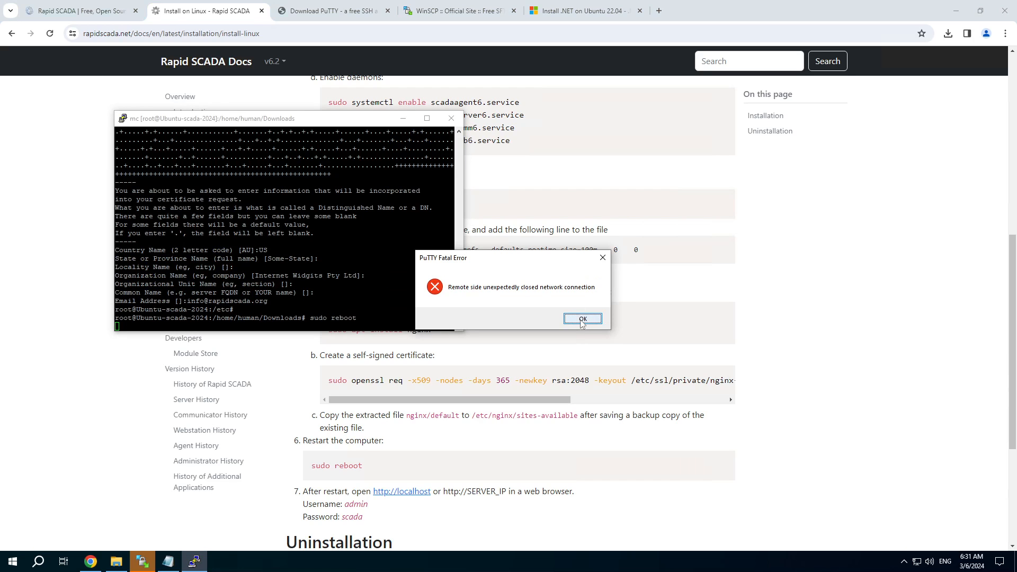
pyautogui.click(583, 318)
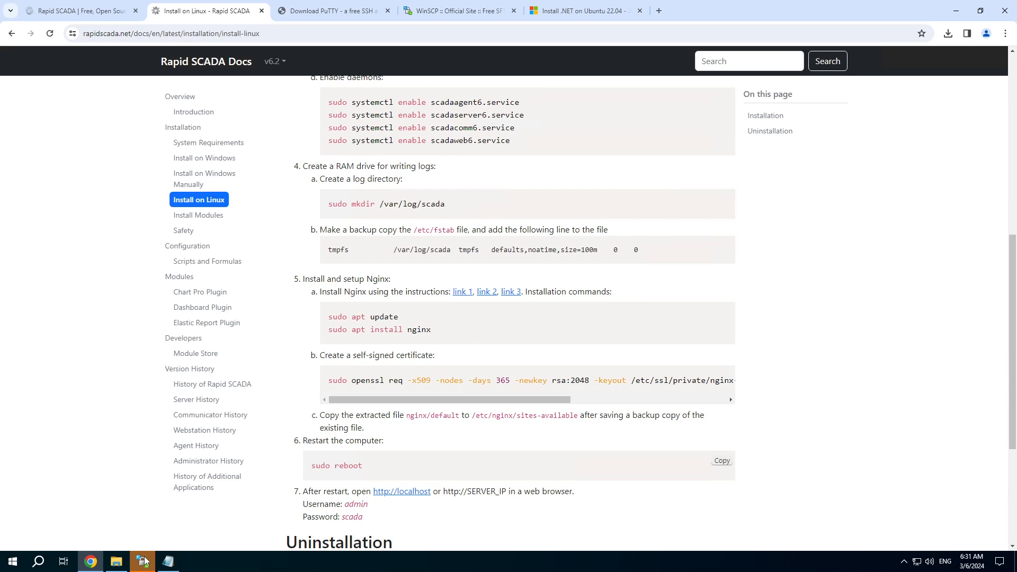
pyautogui.click(142, 561)
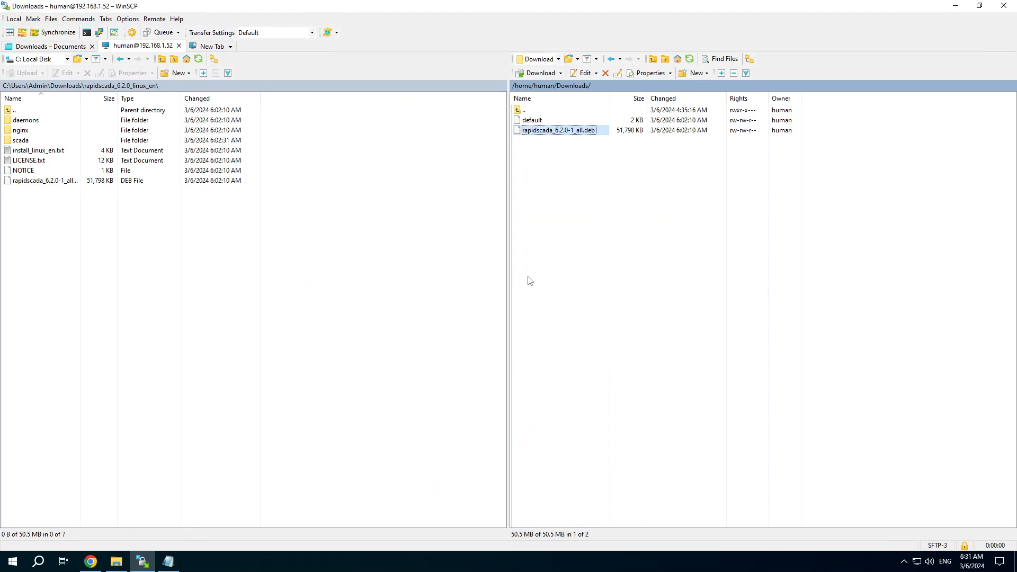
pyautogui.moveTo(579, 184)
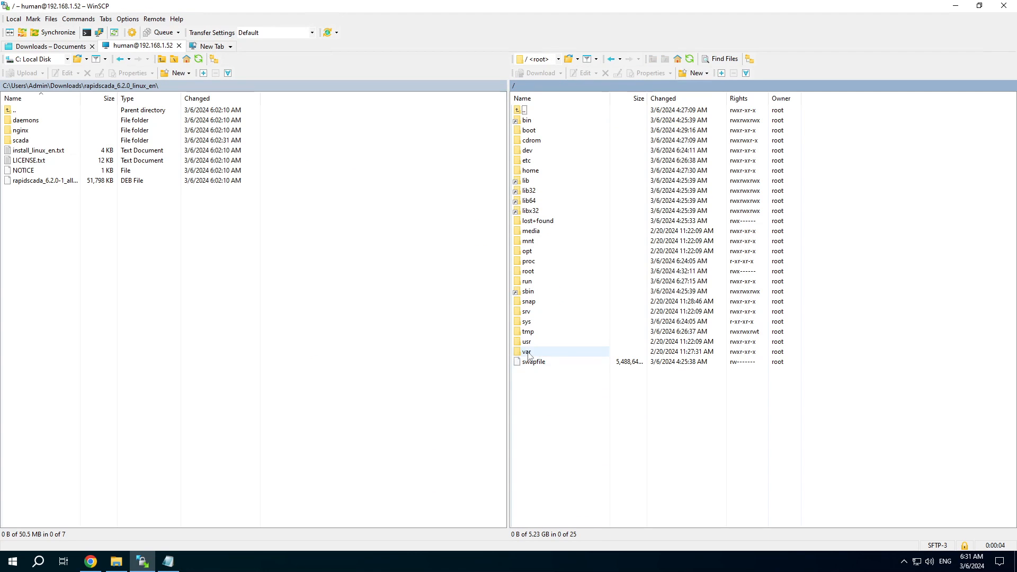
# Browse to /var/log/scada and view ScadaAgent.log in its Log folder.
pyautogui.doubleClick(525, 351)
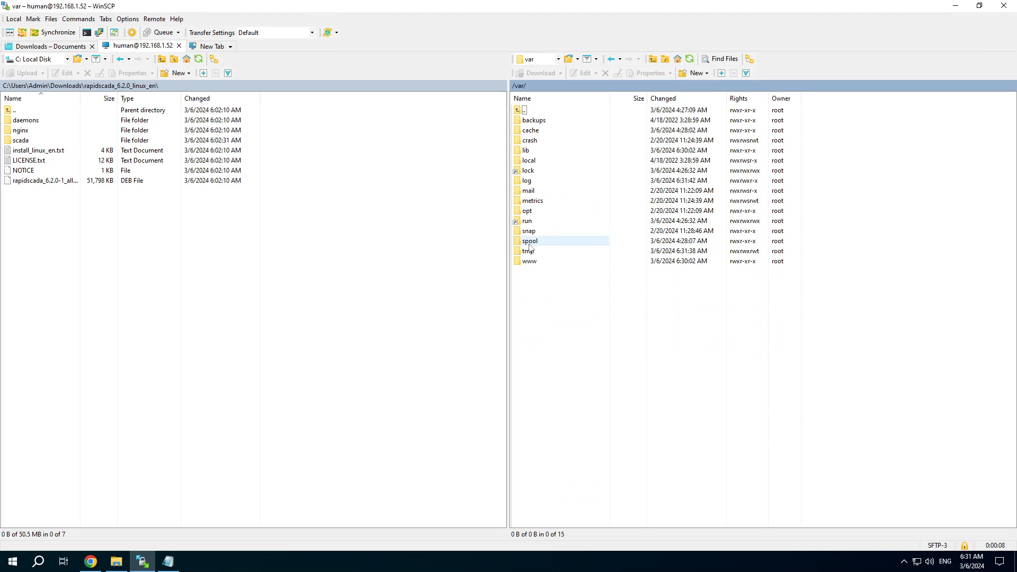
pyautogui.doubleClick(525, 180)
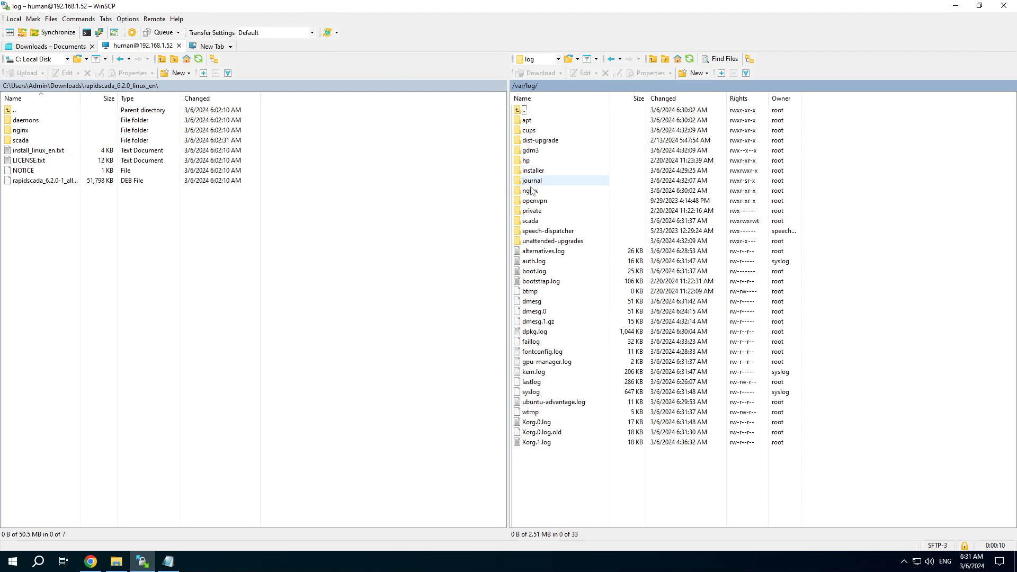
pyautogui.doubleClick(530, 220)
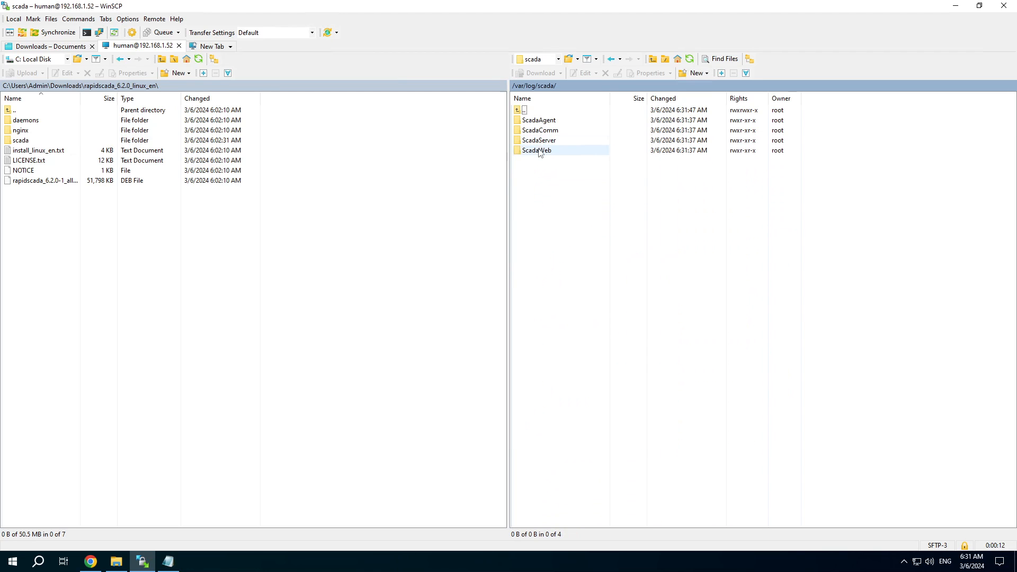
pyautogui.doubleClick(538, 119)
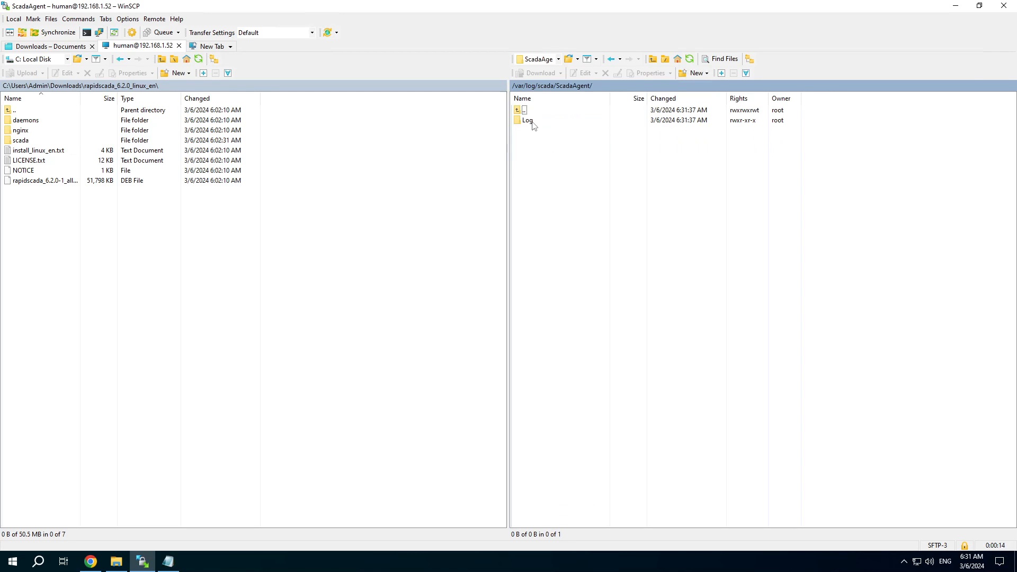
pyautogui.doubleClick(527, 119)
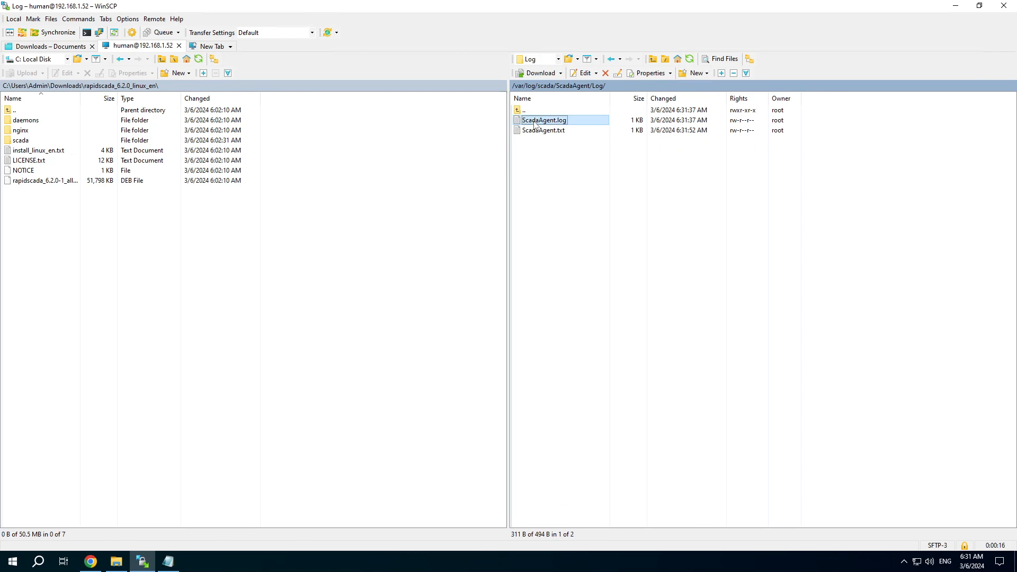
pyautogui.doubleClick(543, 120)
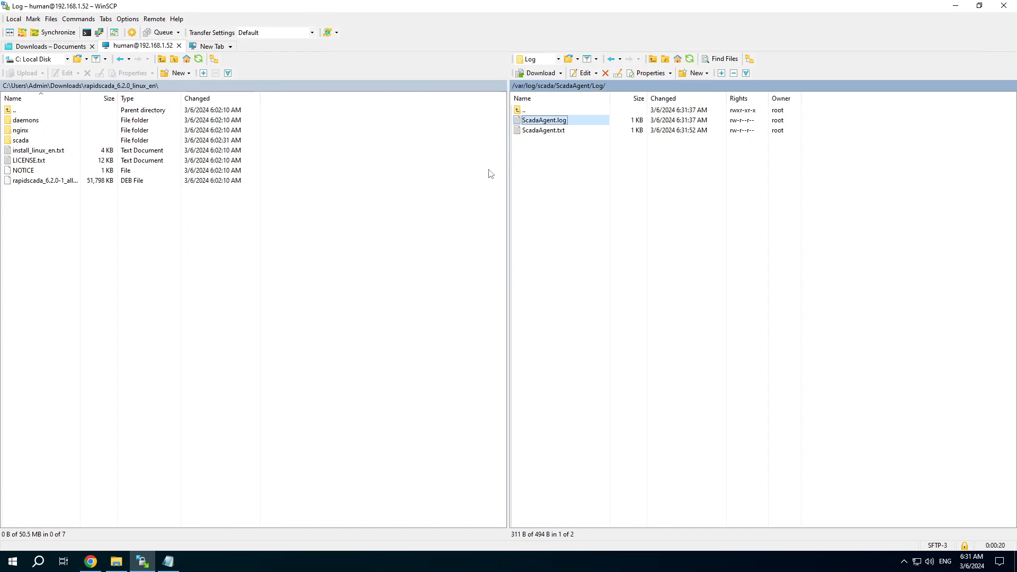
# Go back and open ScadaComm.log from the ScadaComm Log folder.
pyautogui.click(523, 109)
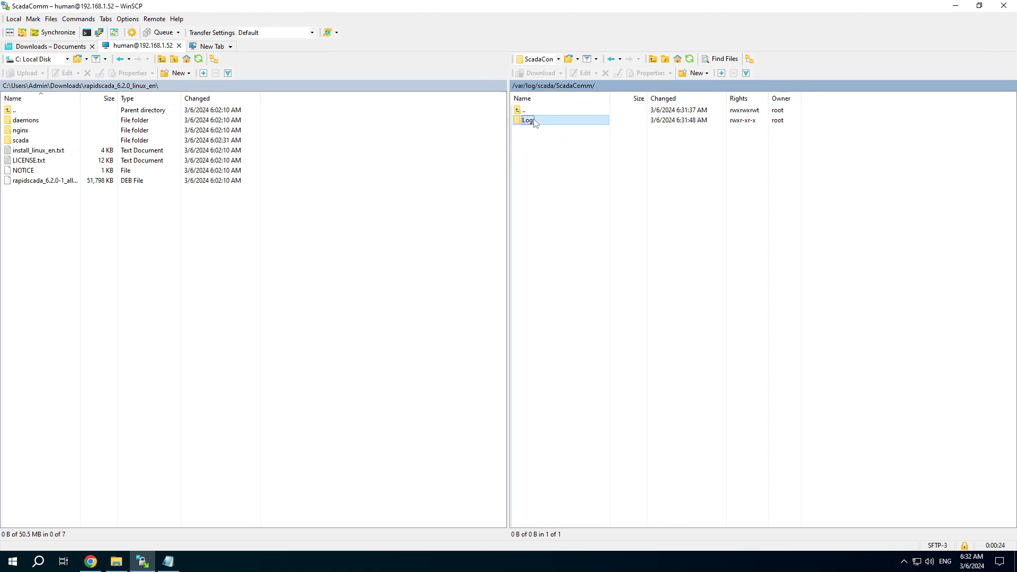
pyautogui.doubleClick(528, 120)
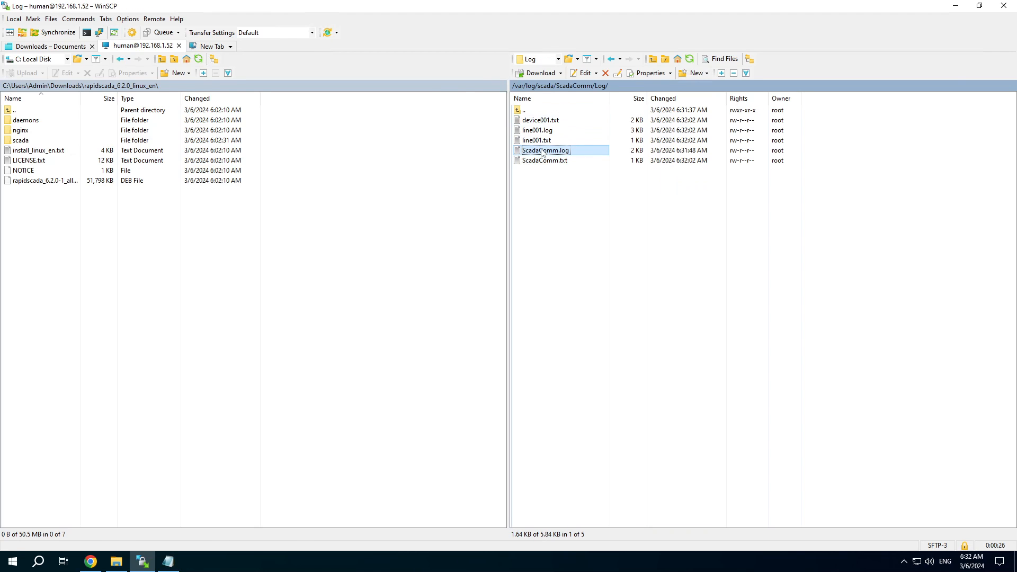
pyautogui.doubleClick(544, 150)
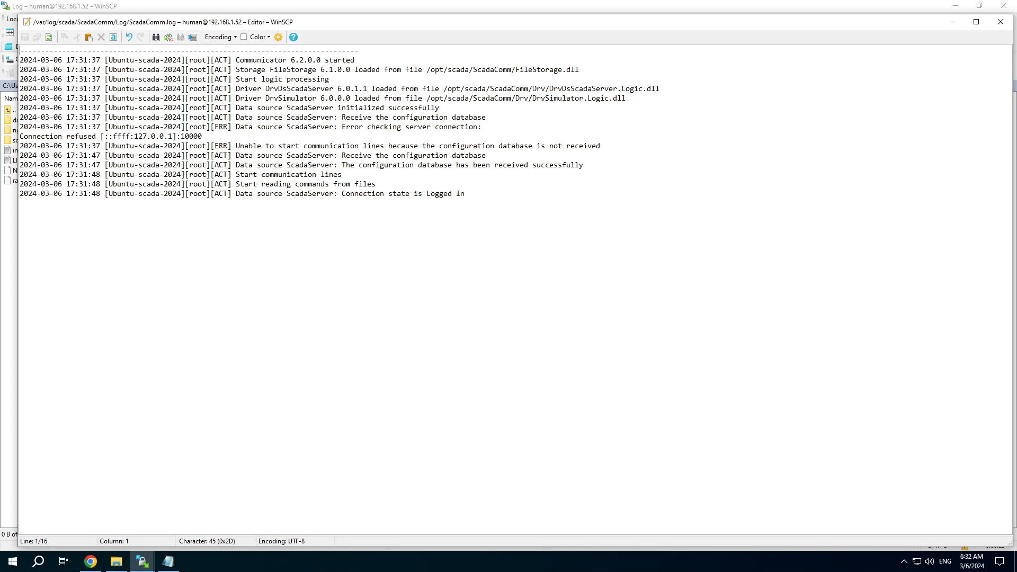
pyautogui.moveTo(1000, 21)
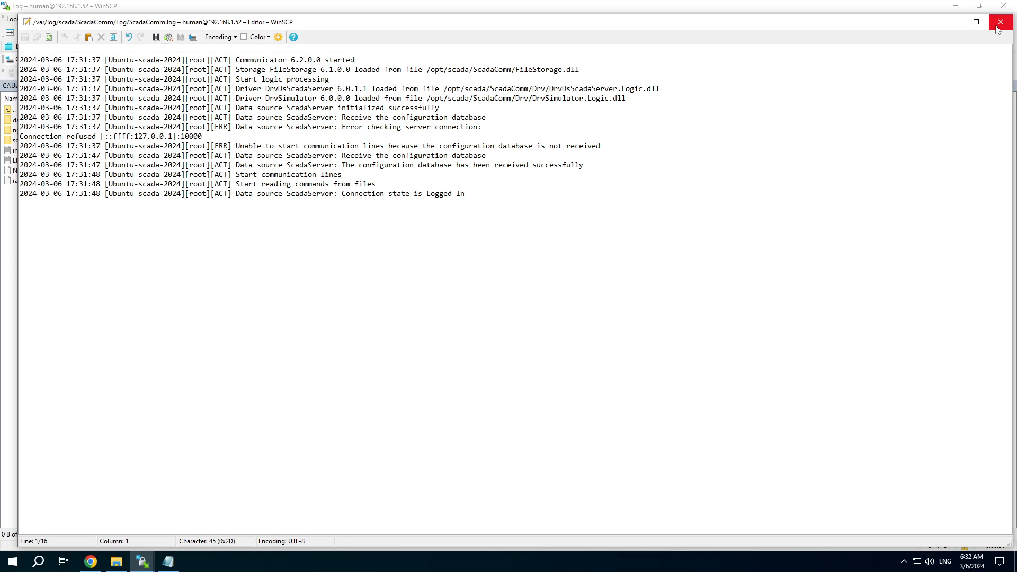
# Close ScadaComm.log, view and close ScadaServer.log, then close ScadaWeb.log.
pyautogui.click(1002, 21)
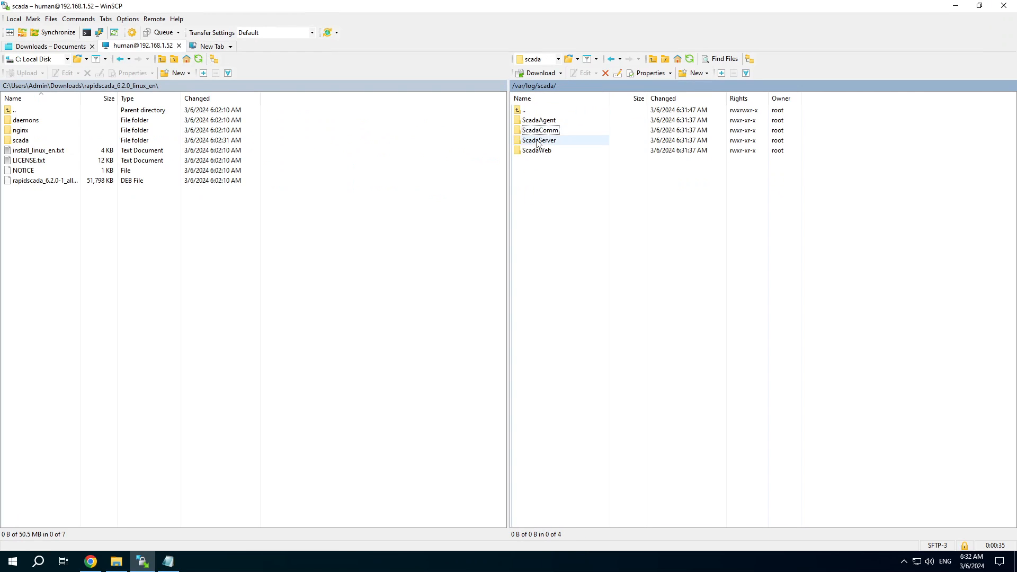
pyautogui.doubleClick(538, 140)
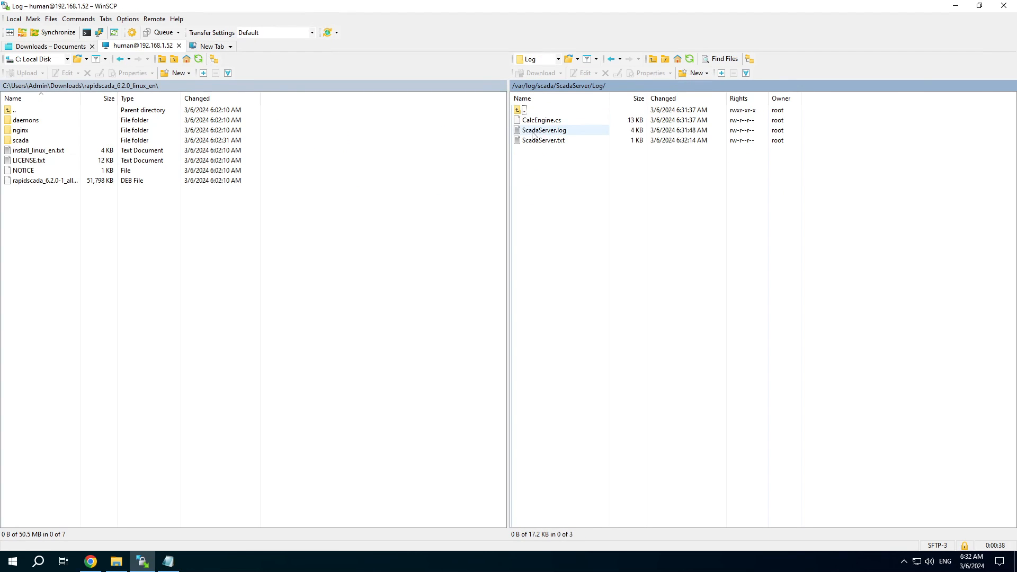
pyautogui.doubleClick(544, 130)
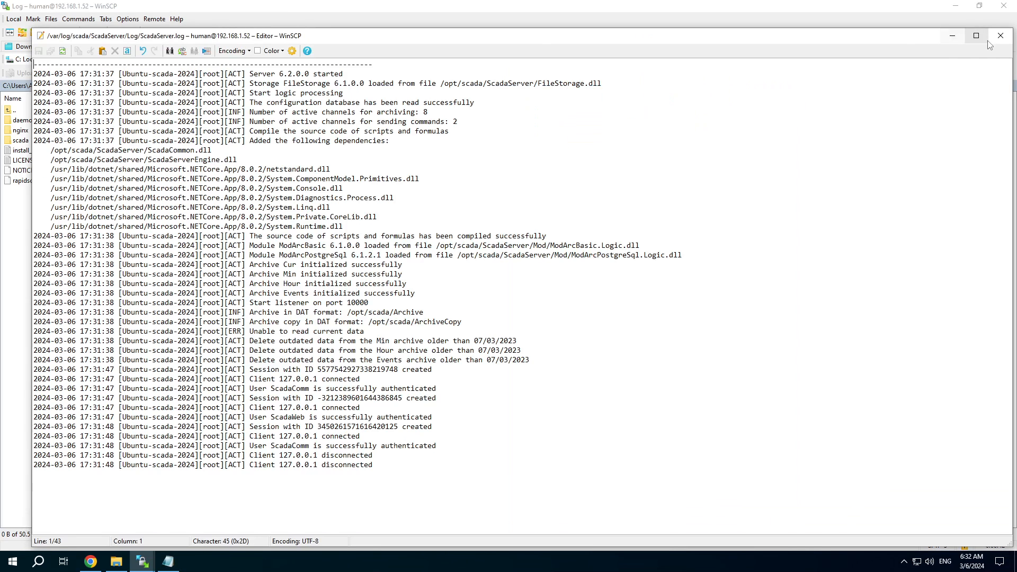
pyautogui.click(1001, 36)
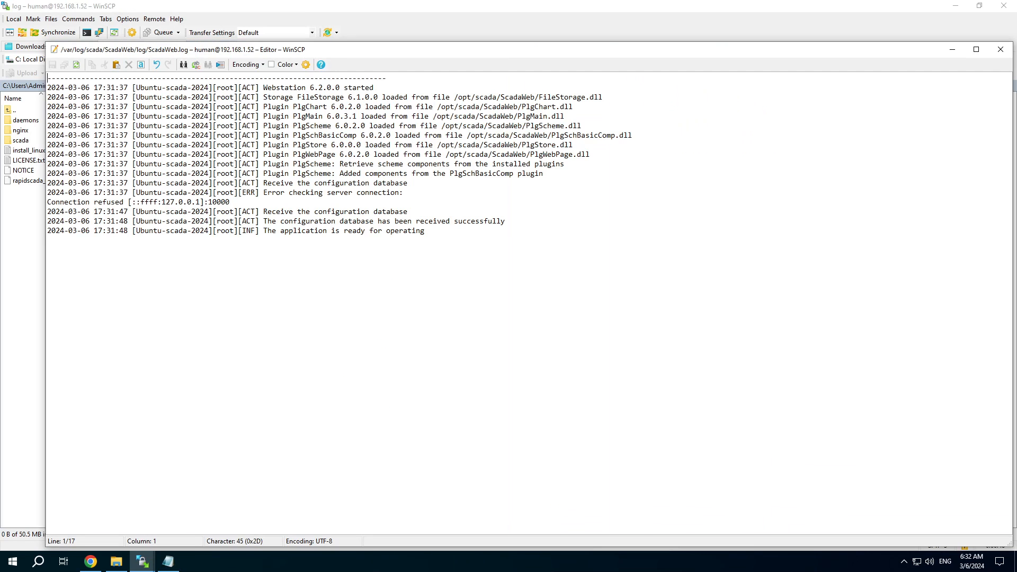
pyautogui.moveTo(1000, 49)
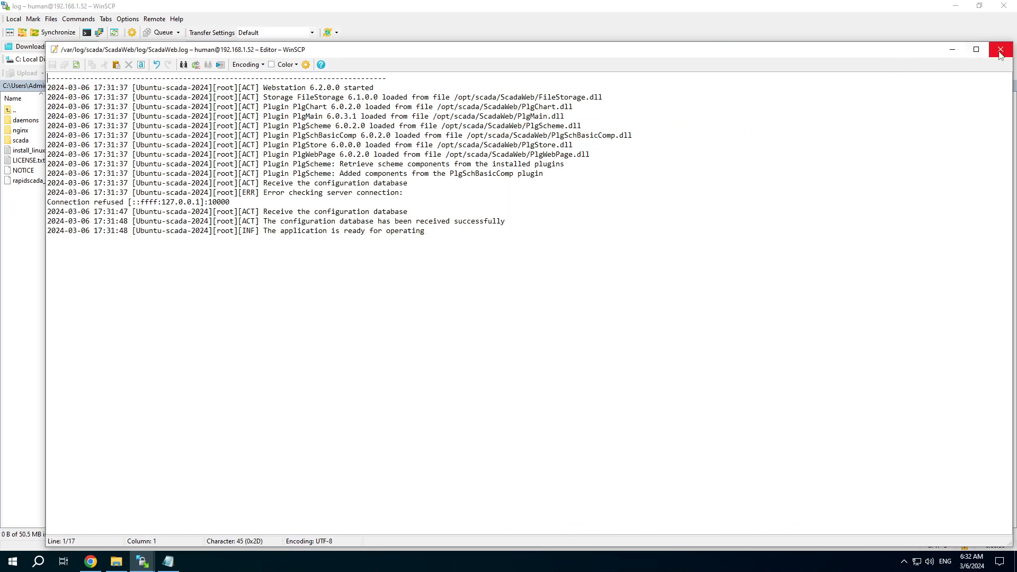
pyautogui.click(1000, 49)
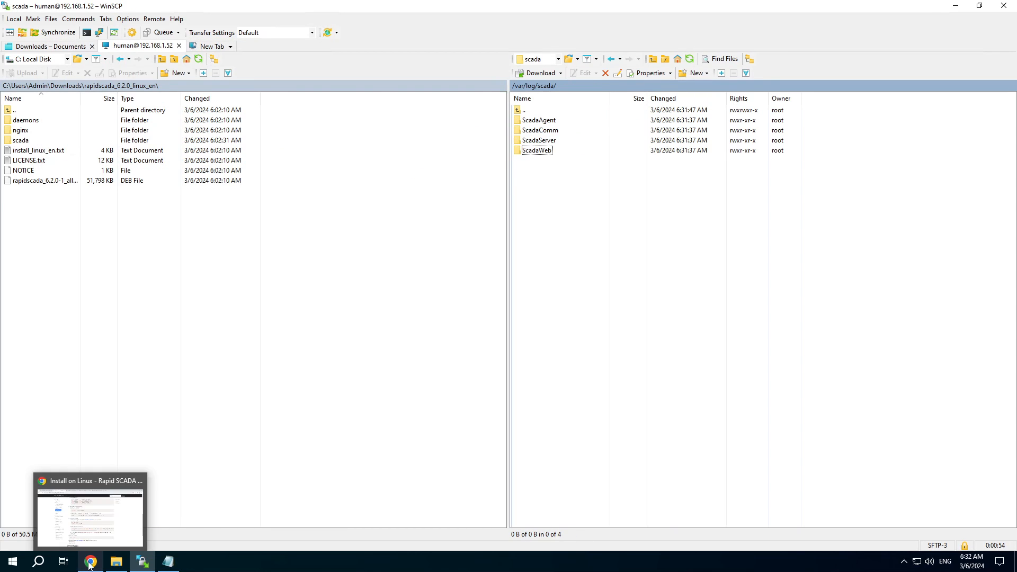
pyautogui.click(91, 561)
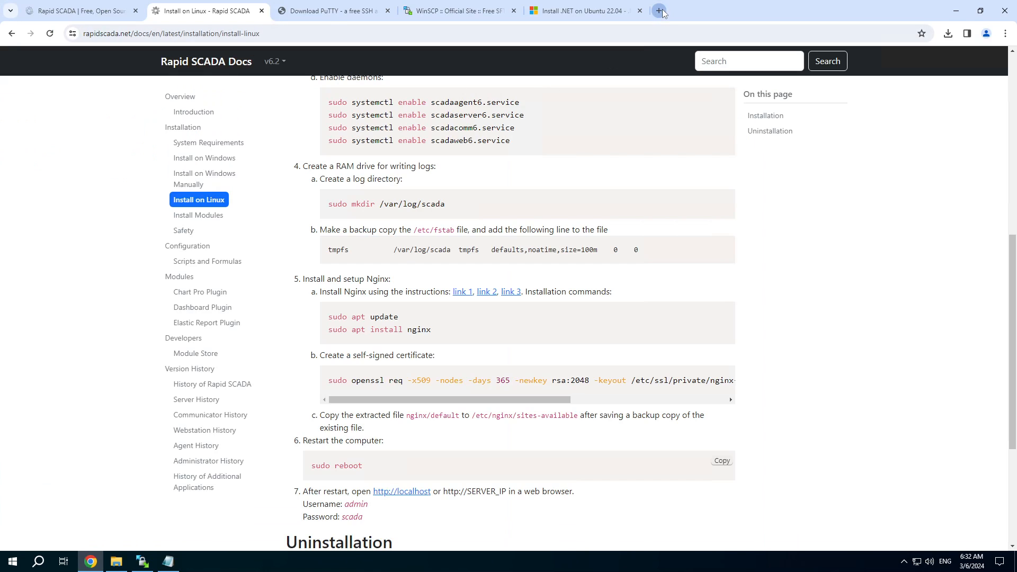
pyautogui.click(661, 9)
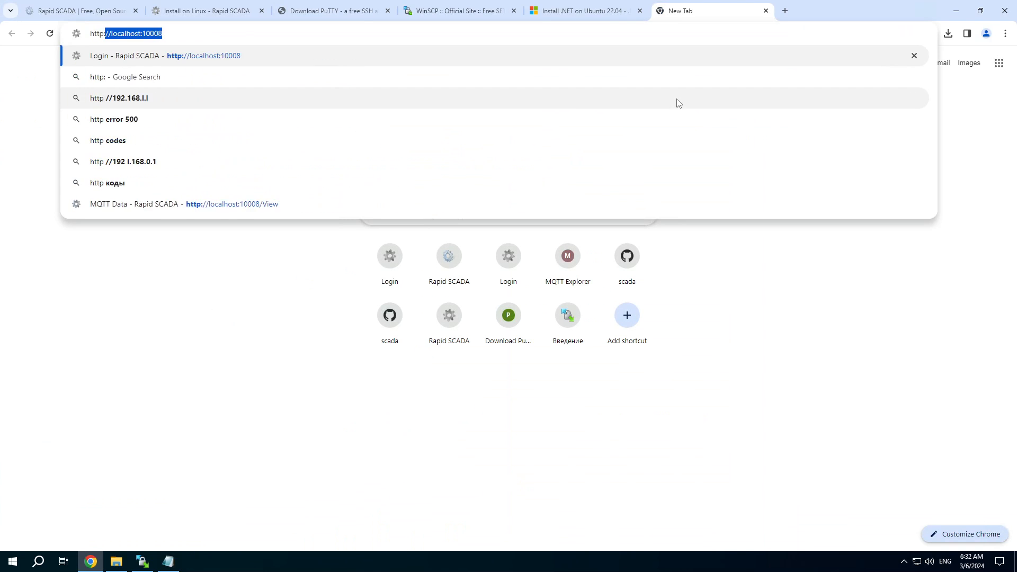
pyautogui.write('http://192')
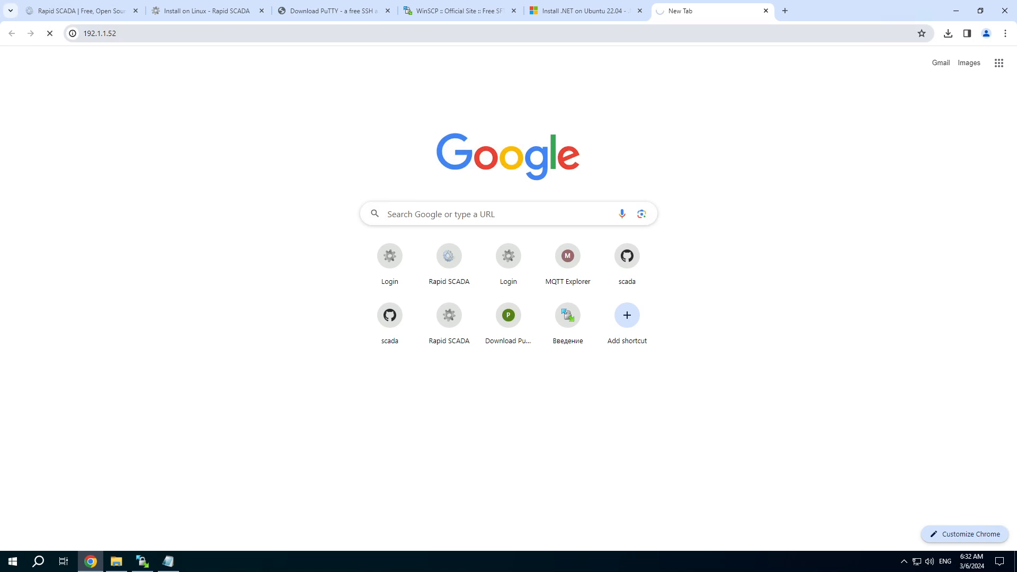
pyautogui.click(100, 33)
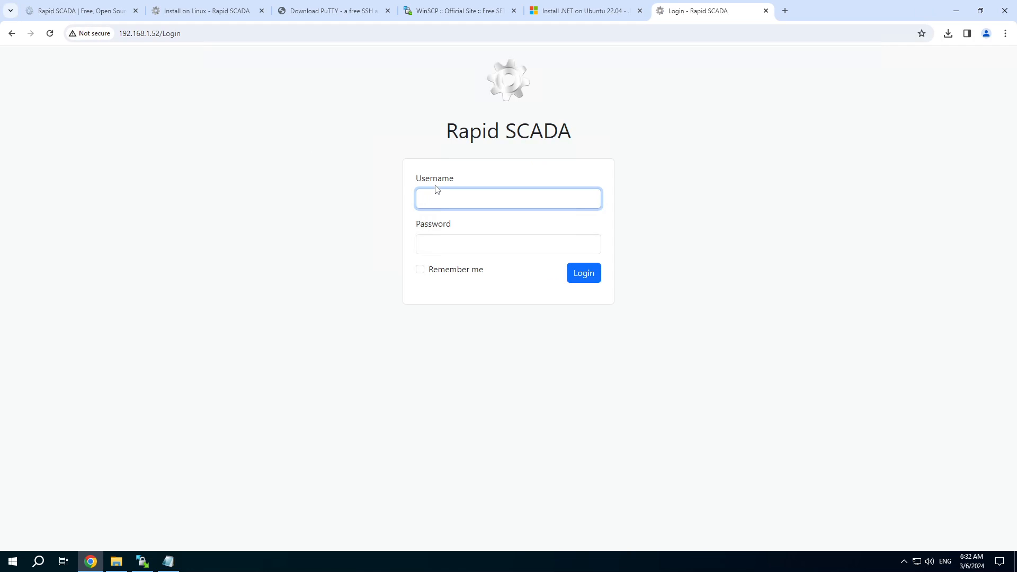
pyautogui.click(508, 199)
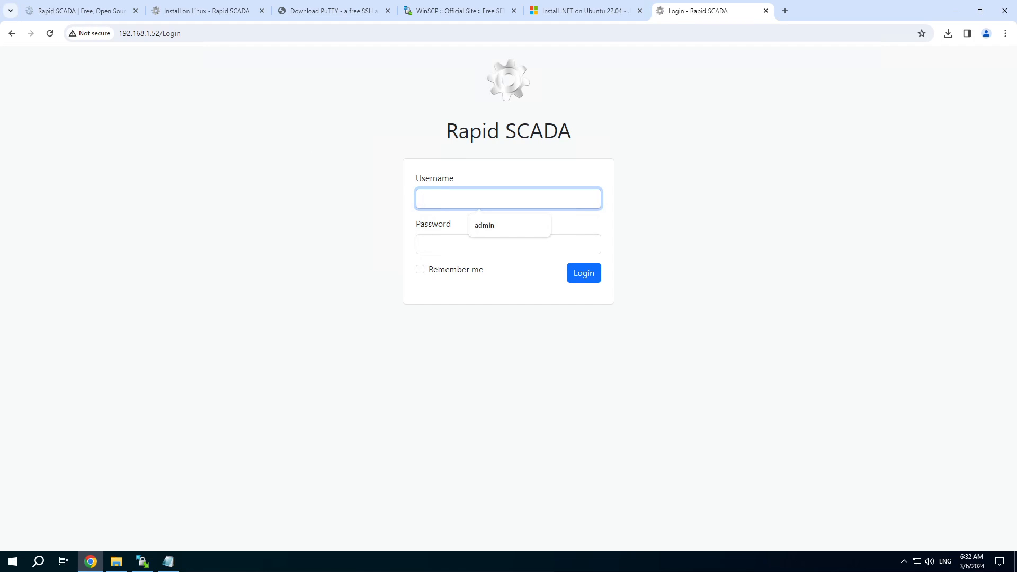
pyautogui.click(484, 224)
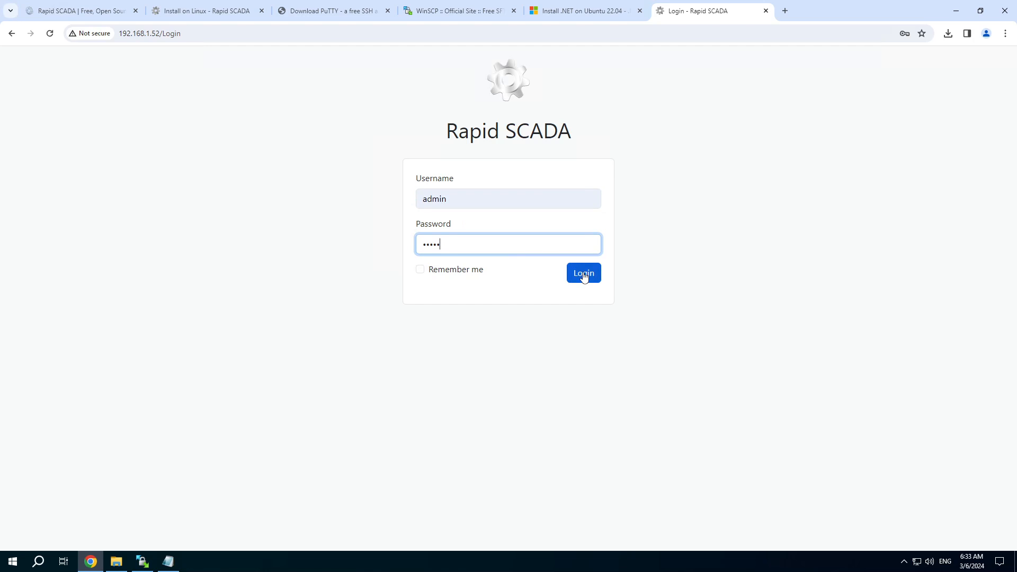
pyautogui.click(584, 274)
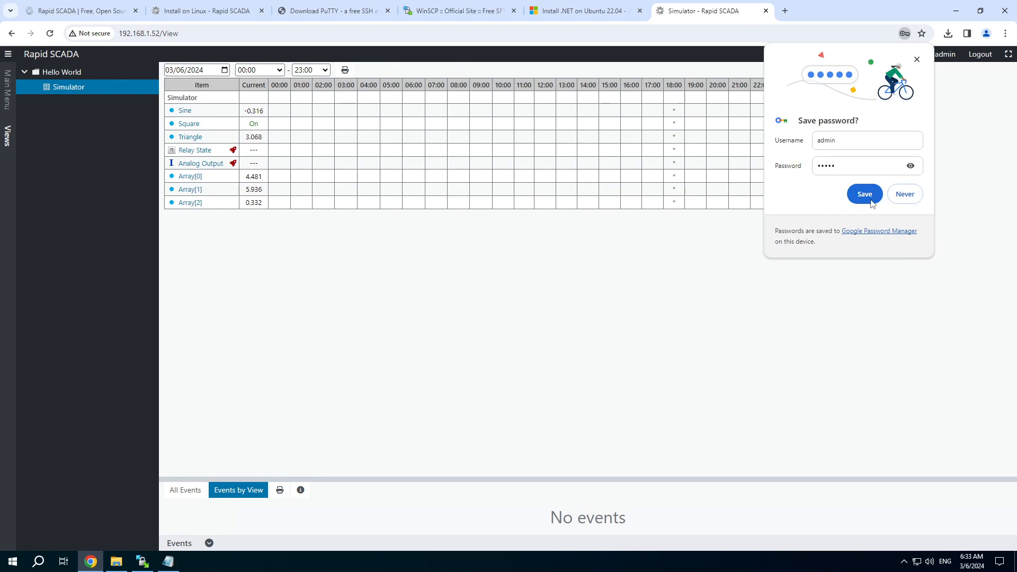